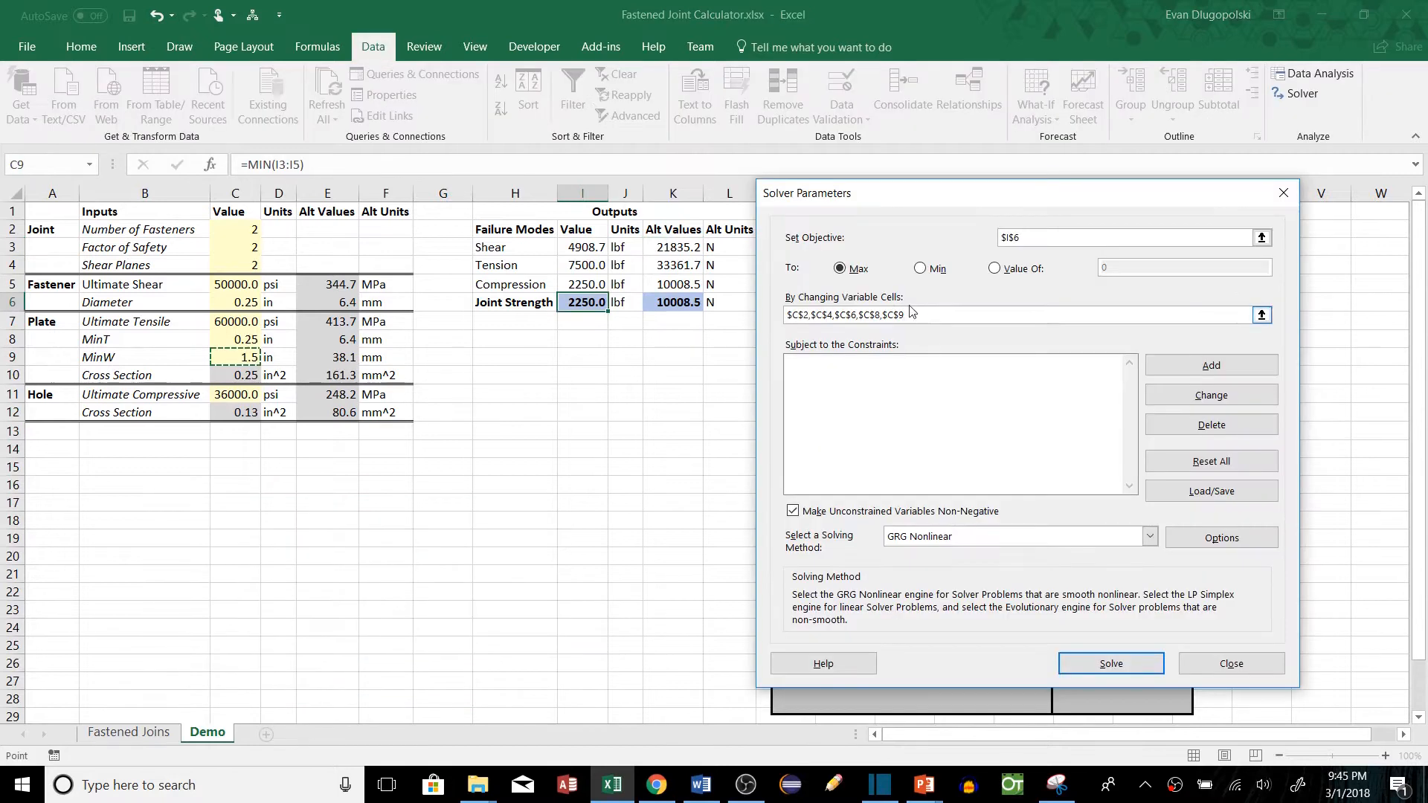
pyautogui.moveTo(877, 392)
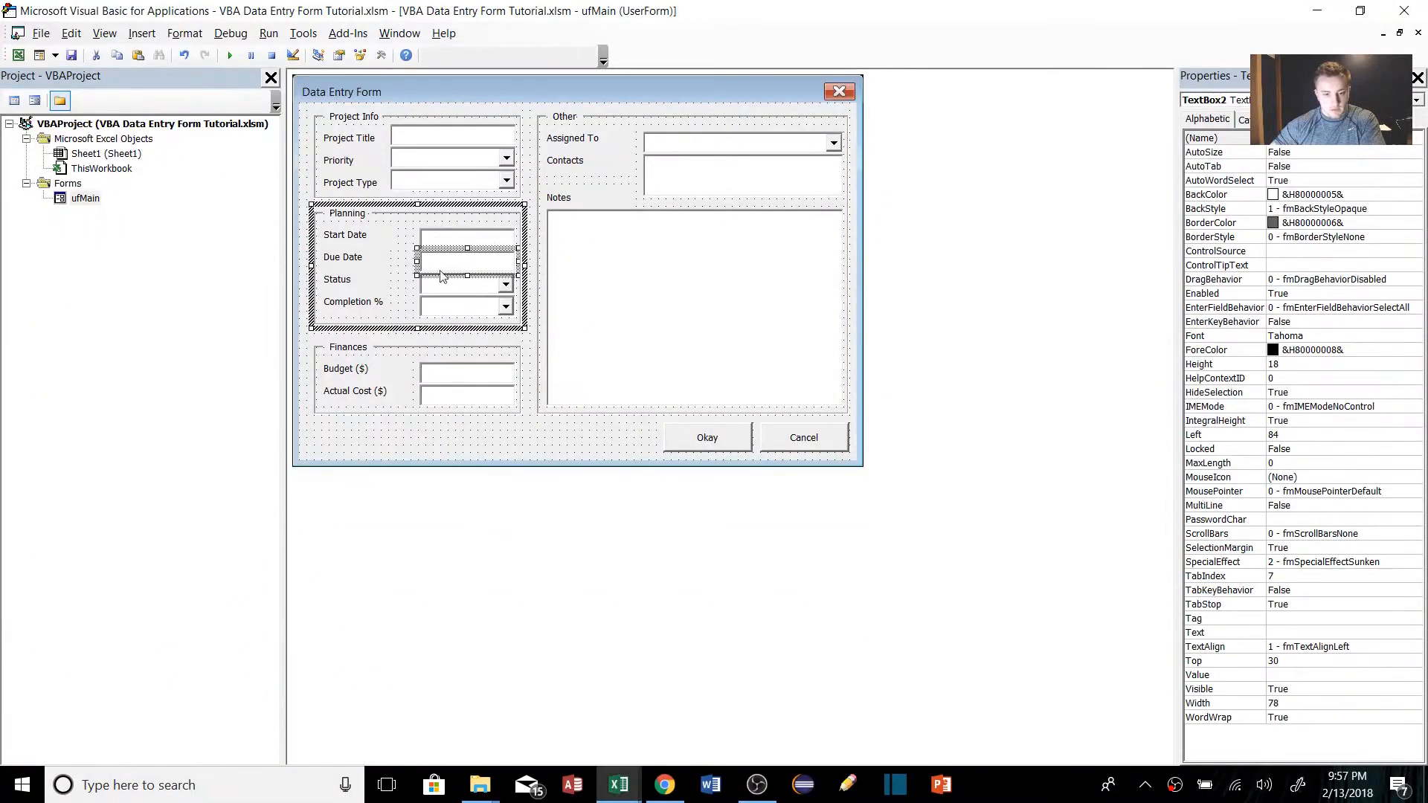
# - Clear the auditor, date, department, zone and shift header fields with Clear All Fields
pyautogui.click(465, 238)
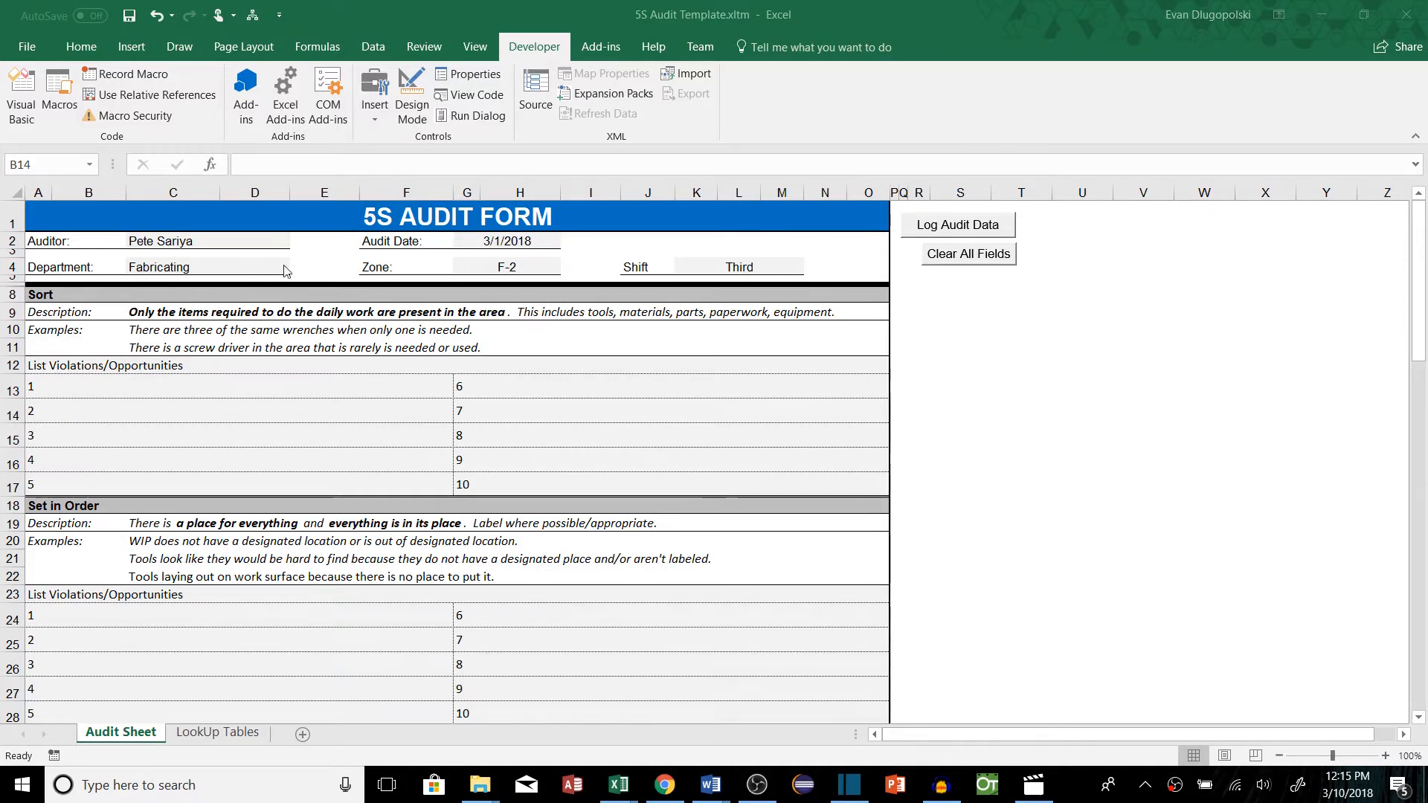
pyautogui.moveTo(334, 290)
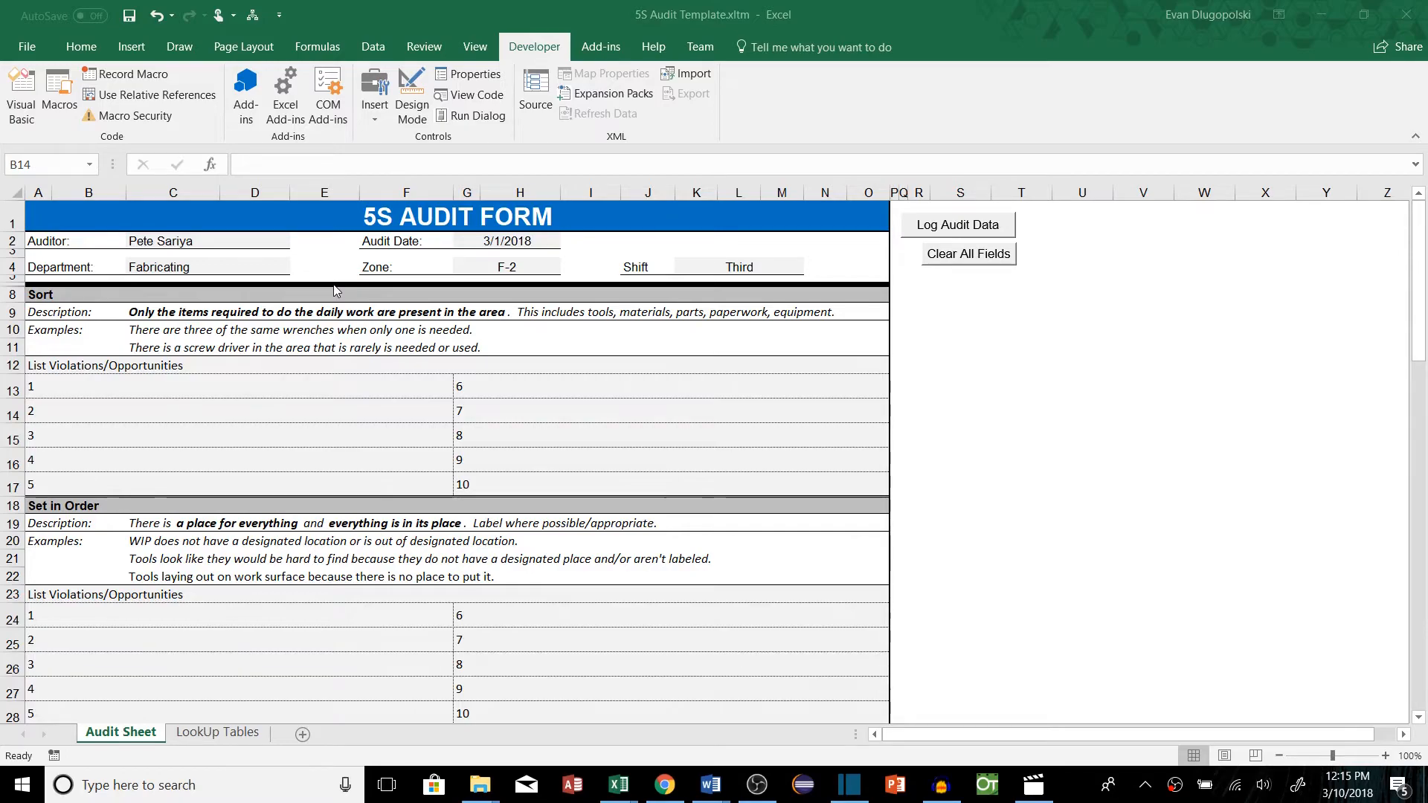
pyautogui.click(967, 253)
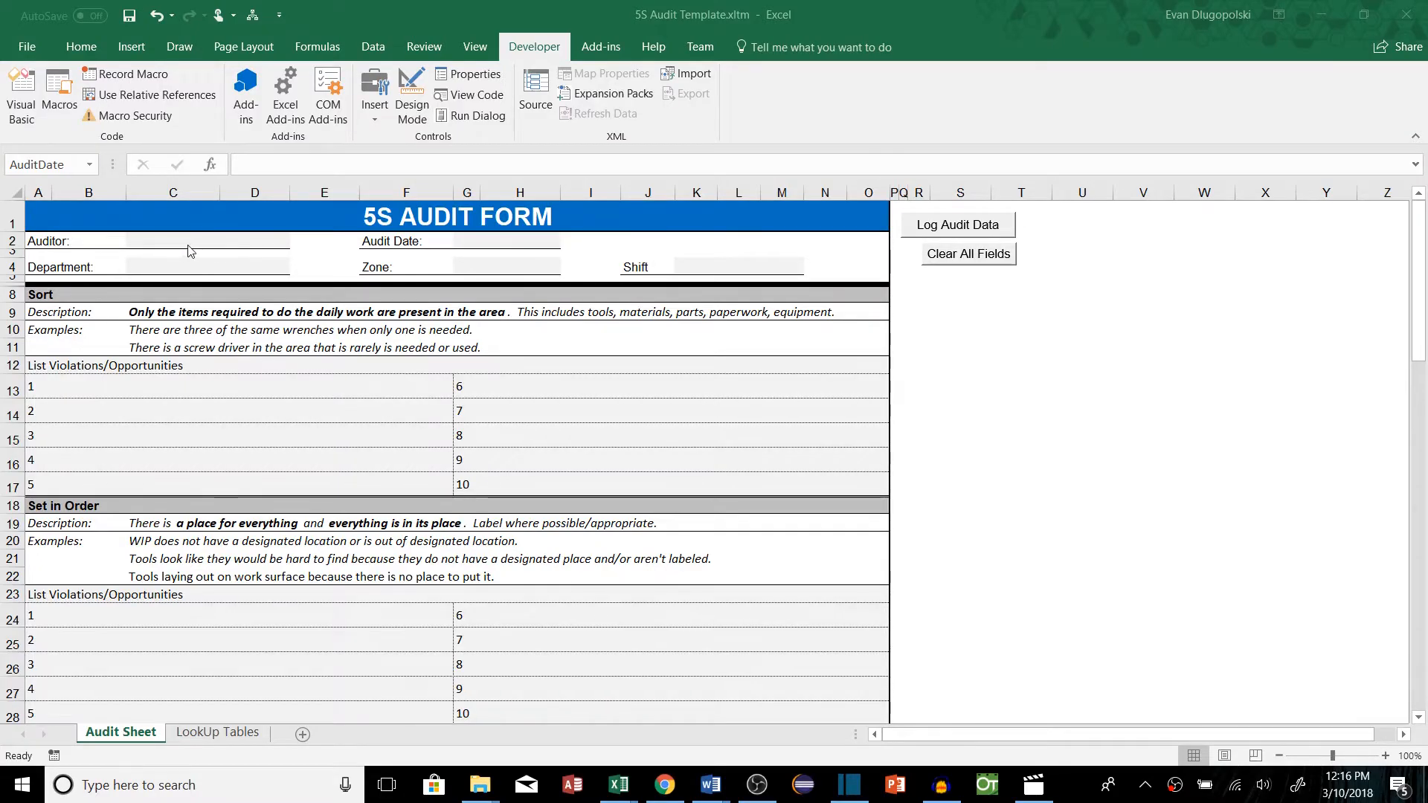
pyautogui.click(296, 240)
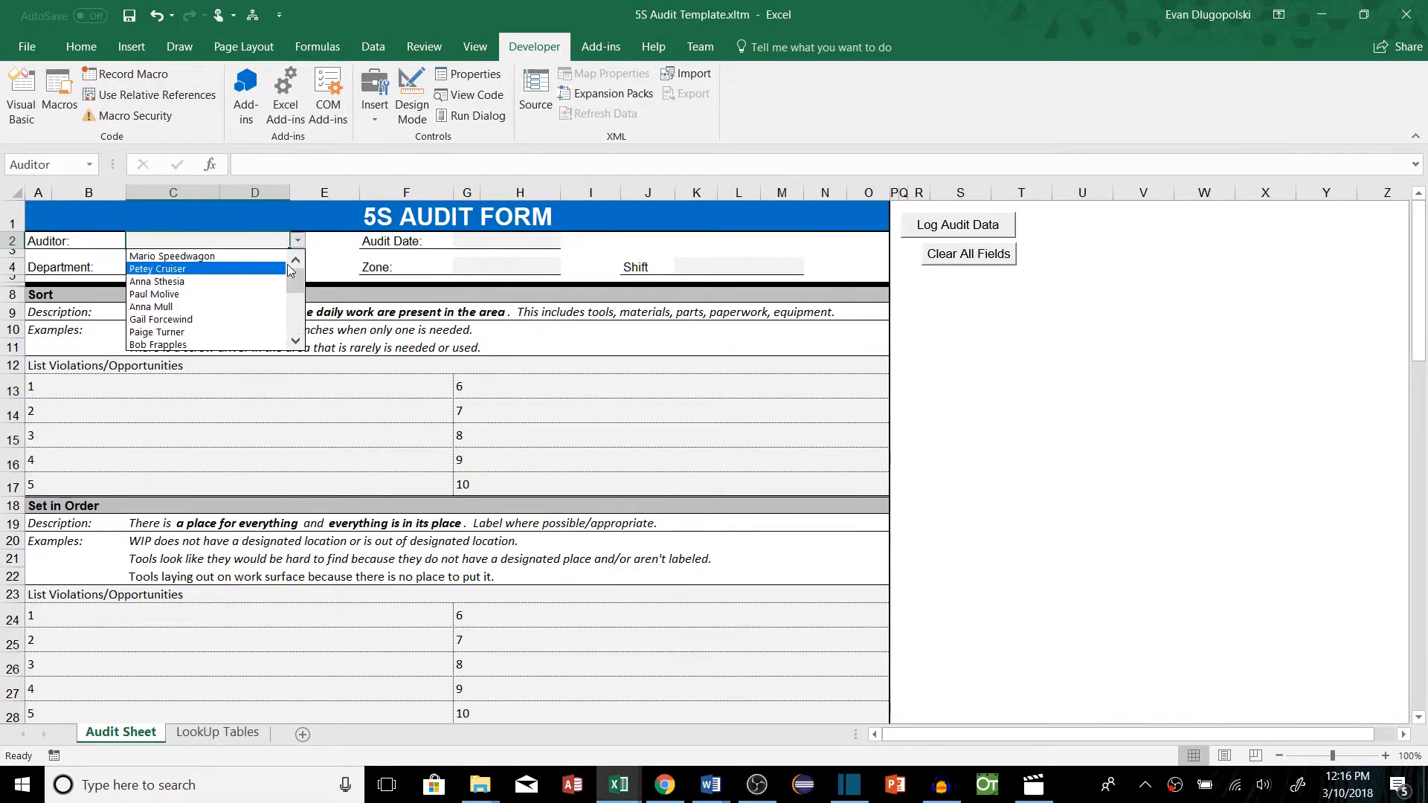
pyautogui.click(155, 293)
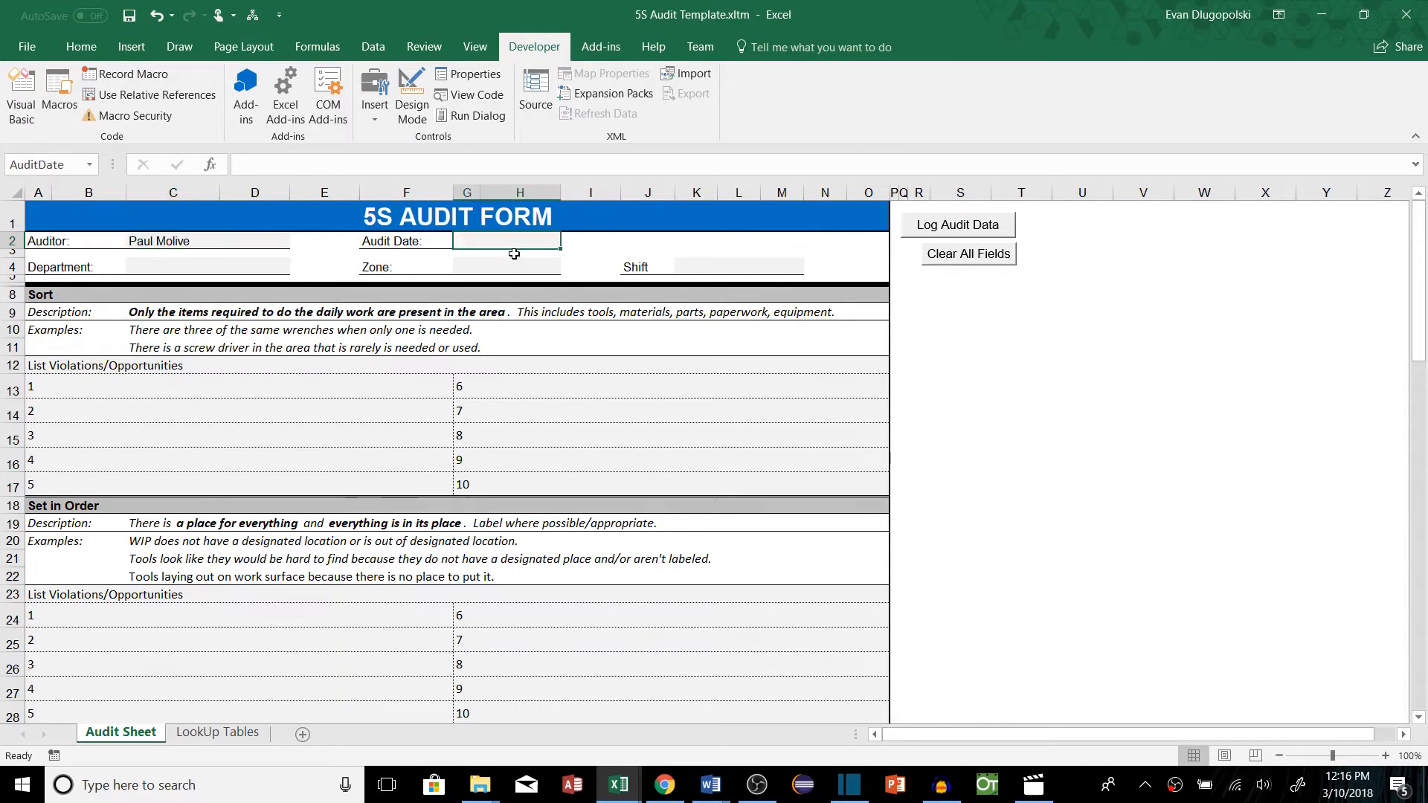
pyautogui.write('3/10/2018')
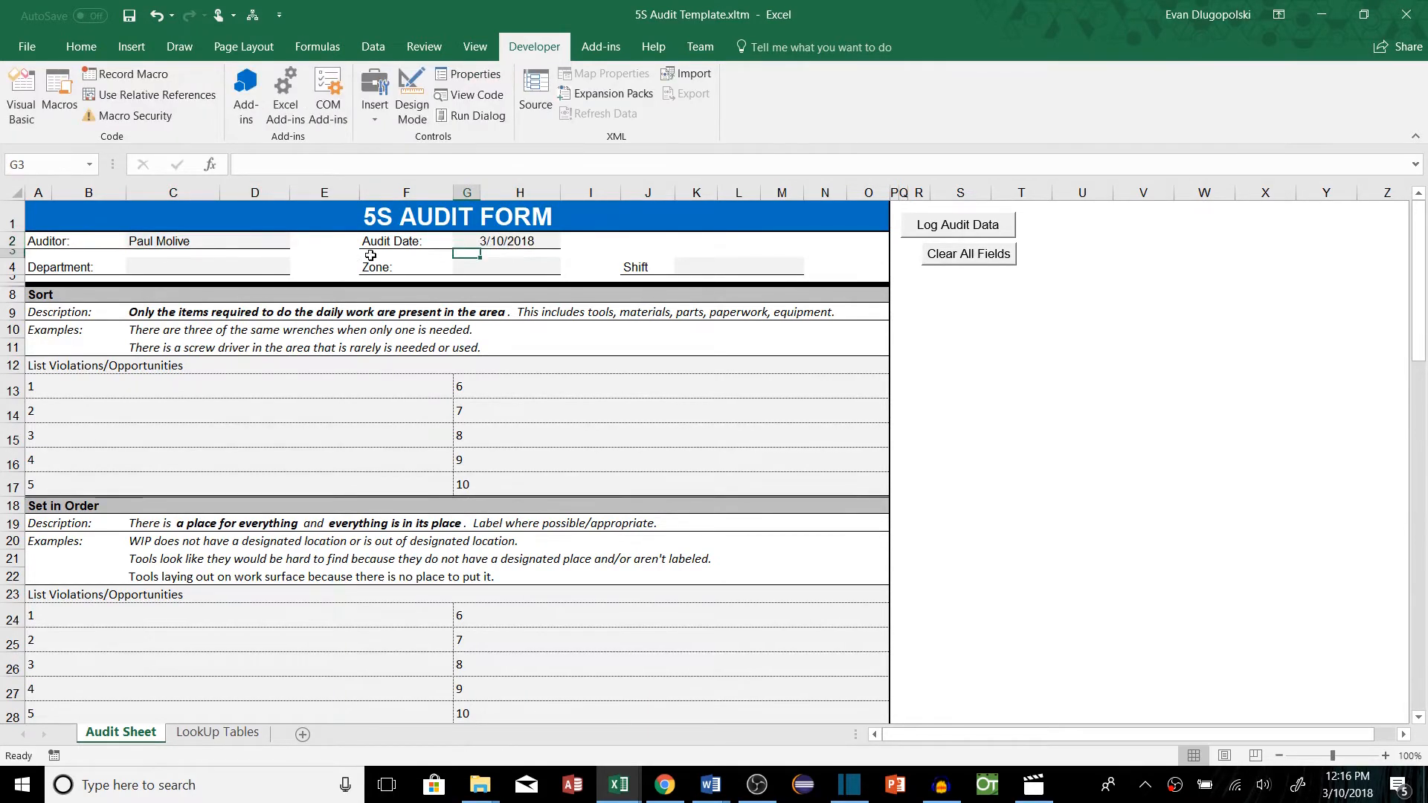
# - Set the department to Fabricating and the shift to Second
pyautogui.click(297, 267)
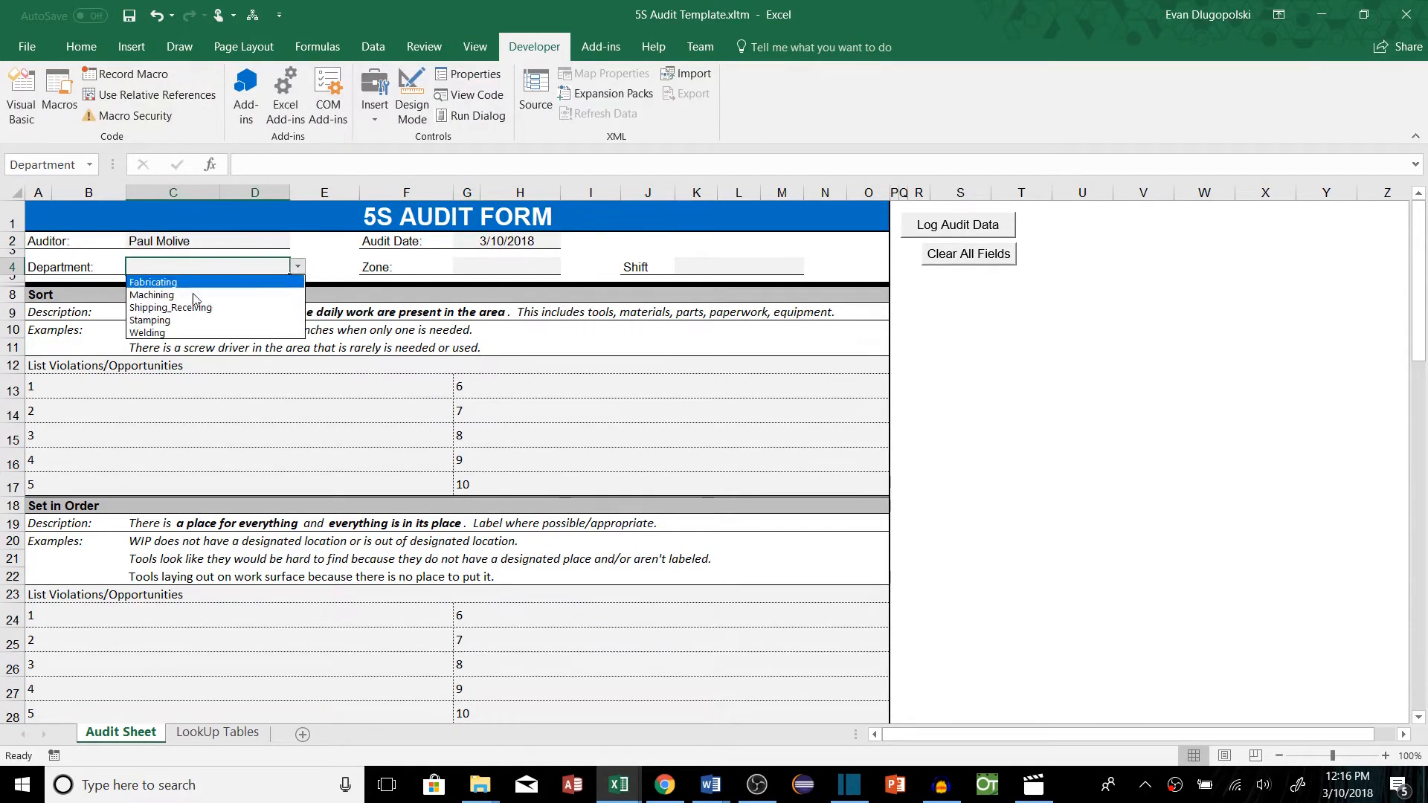
pyautogui.click(151, 294)
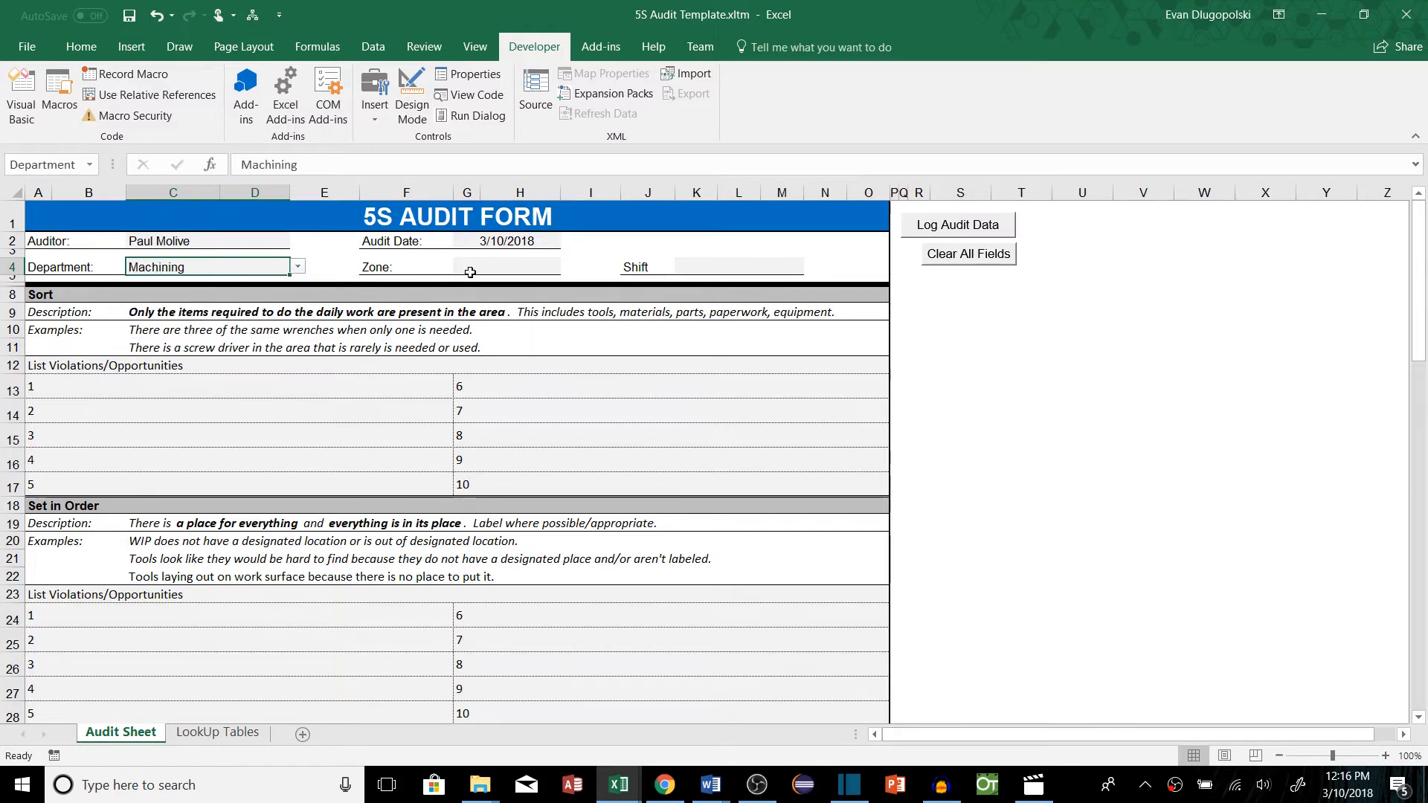
pyautogui.click(506, 267)
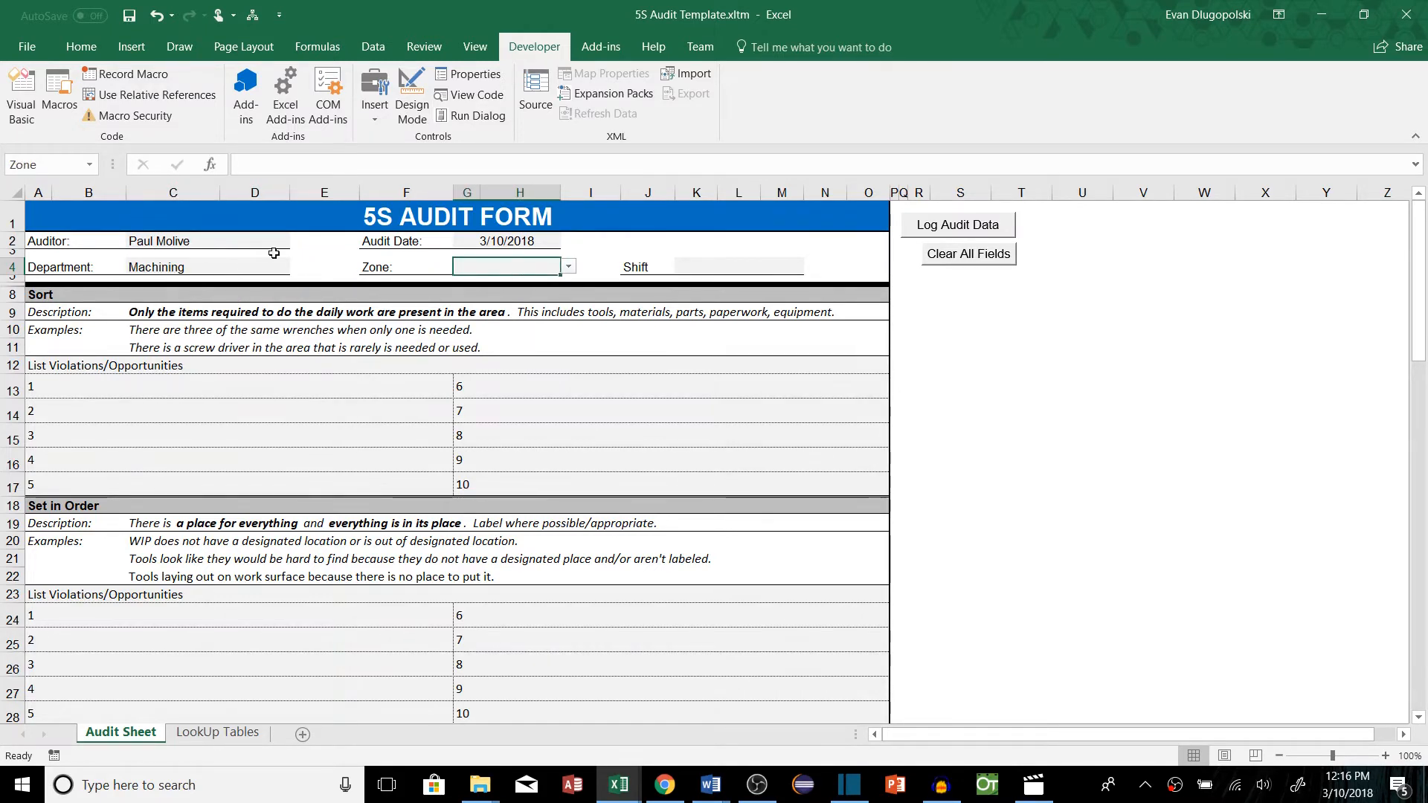
pyautogui.click(506, 266)
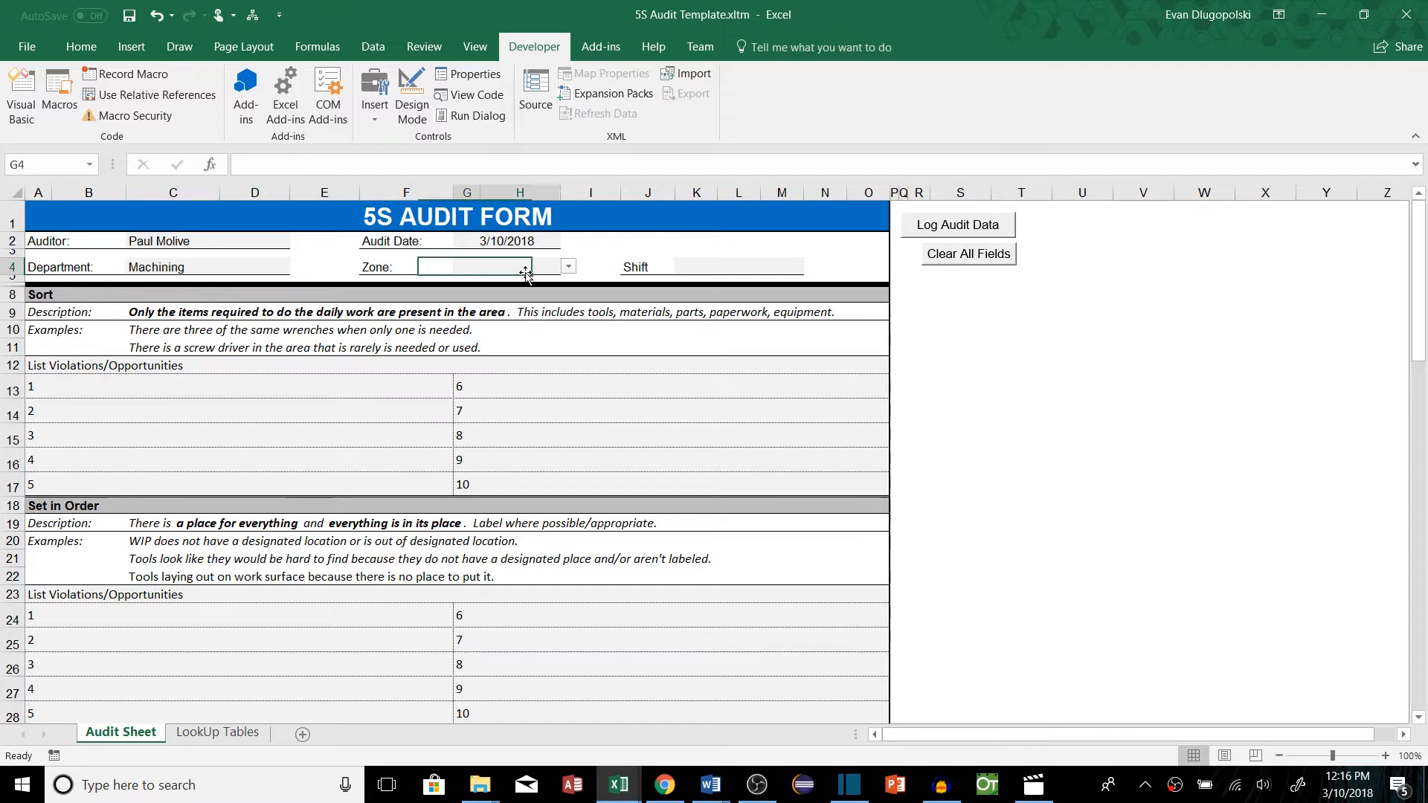
pyautogui.click(567, 267)
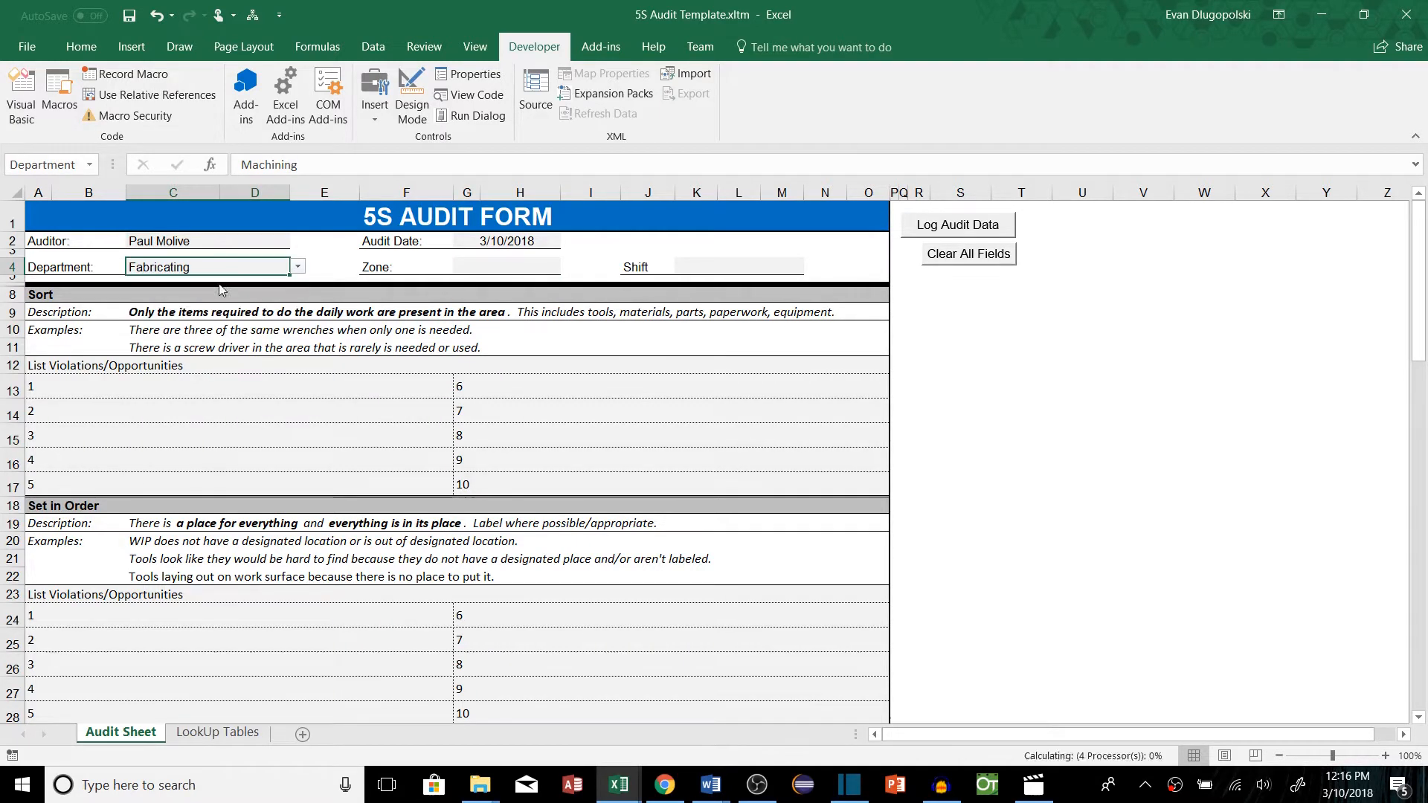
pyautogui.click(568, 267)
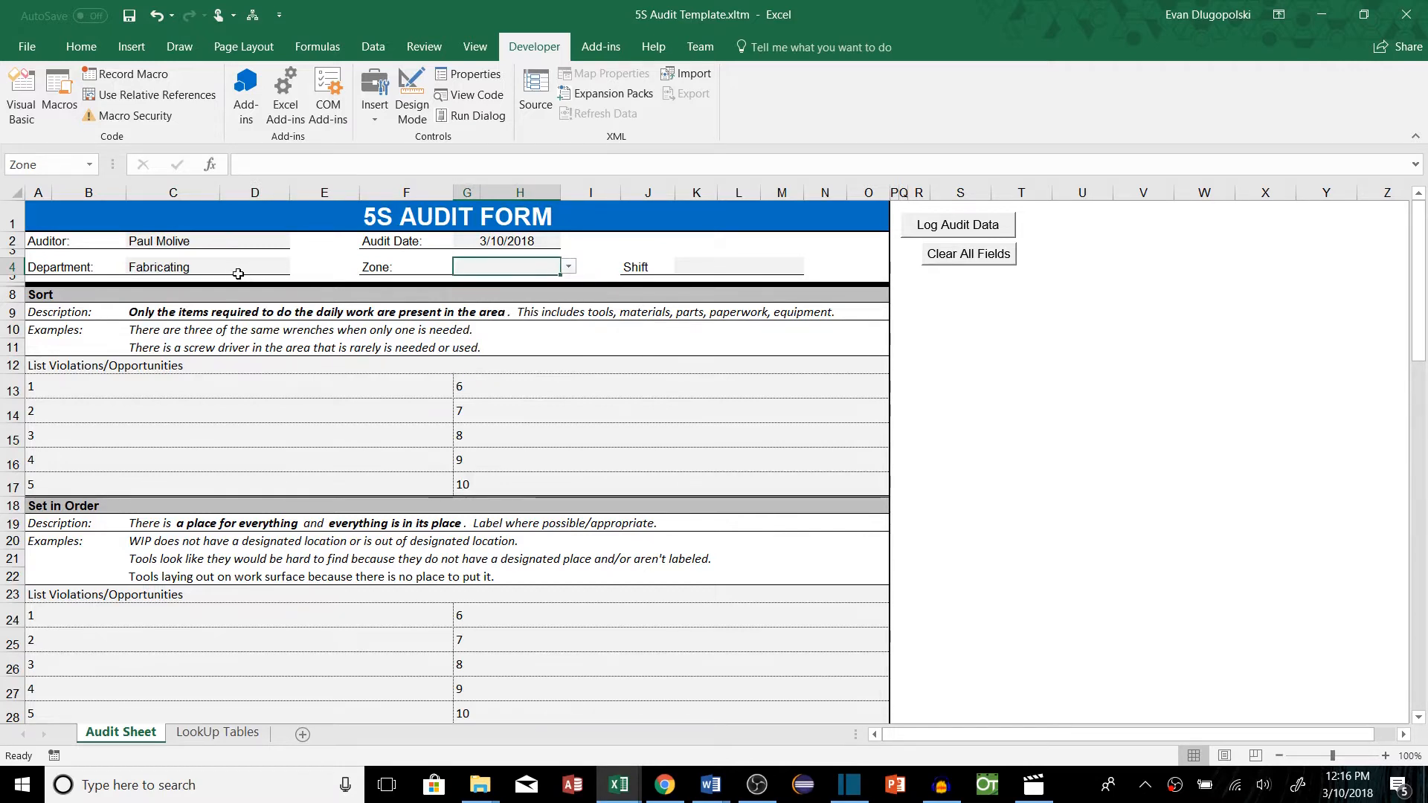
pyautogui.click(212, 266)
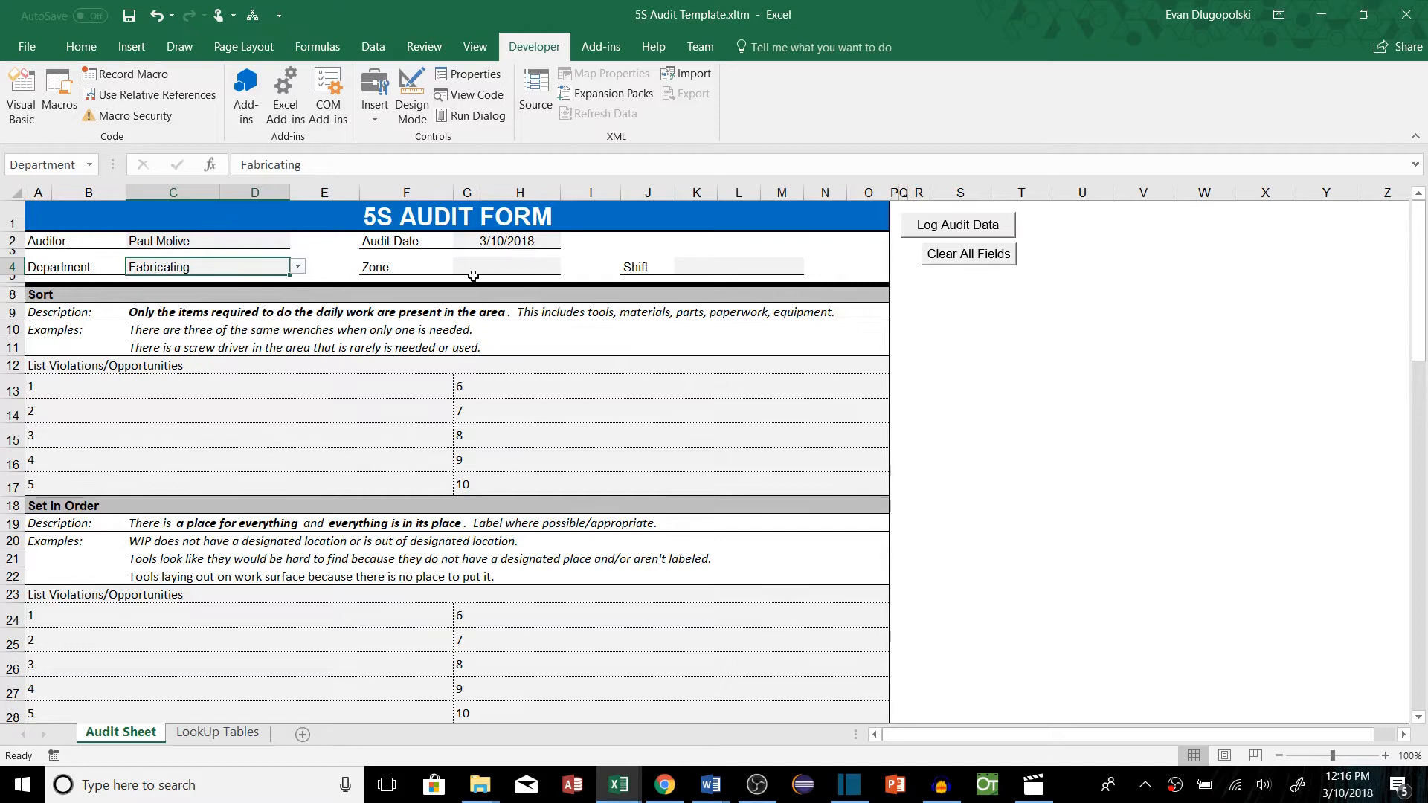
pyautogui.click(807, 267)
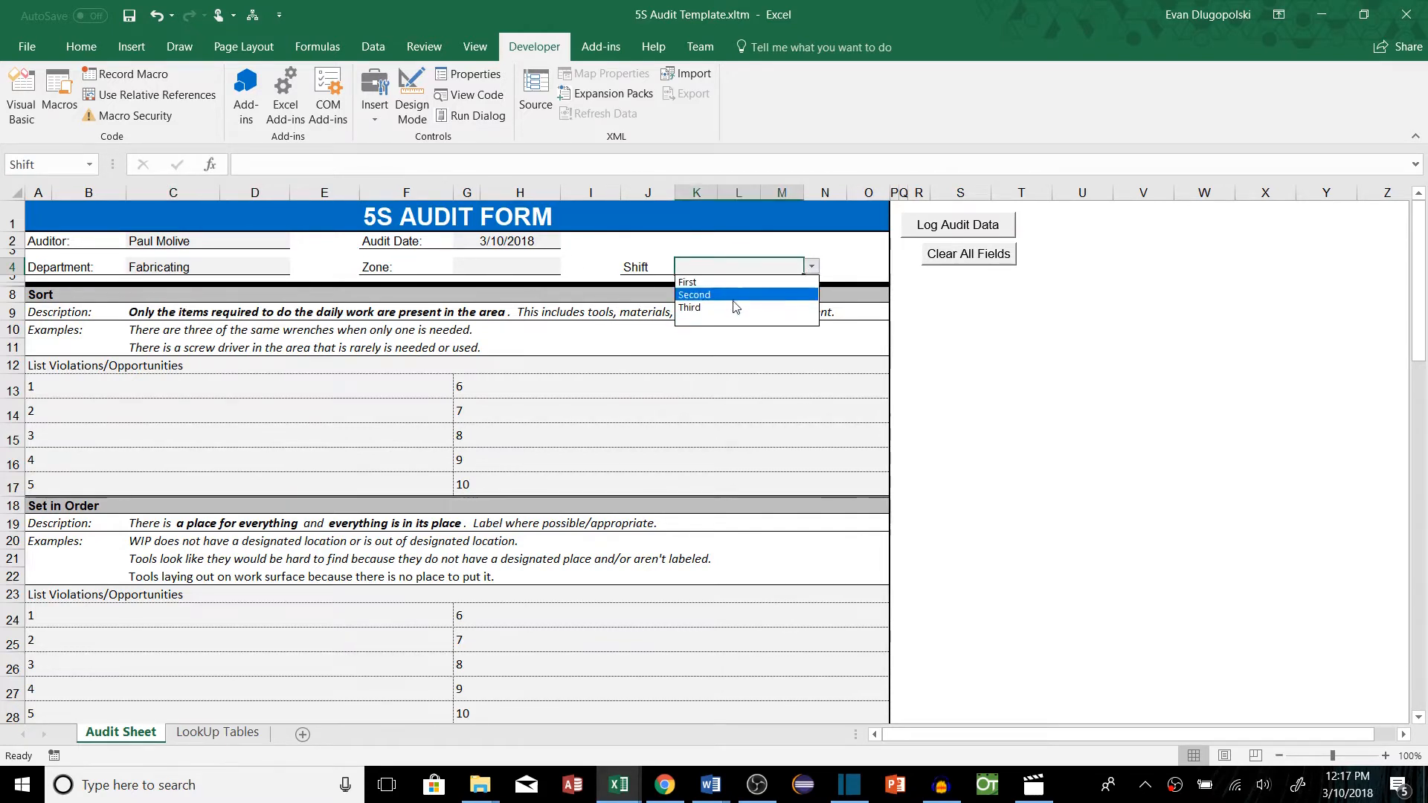
pyautogui.click(694, 294)
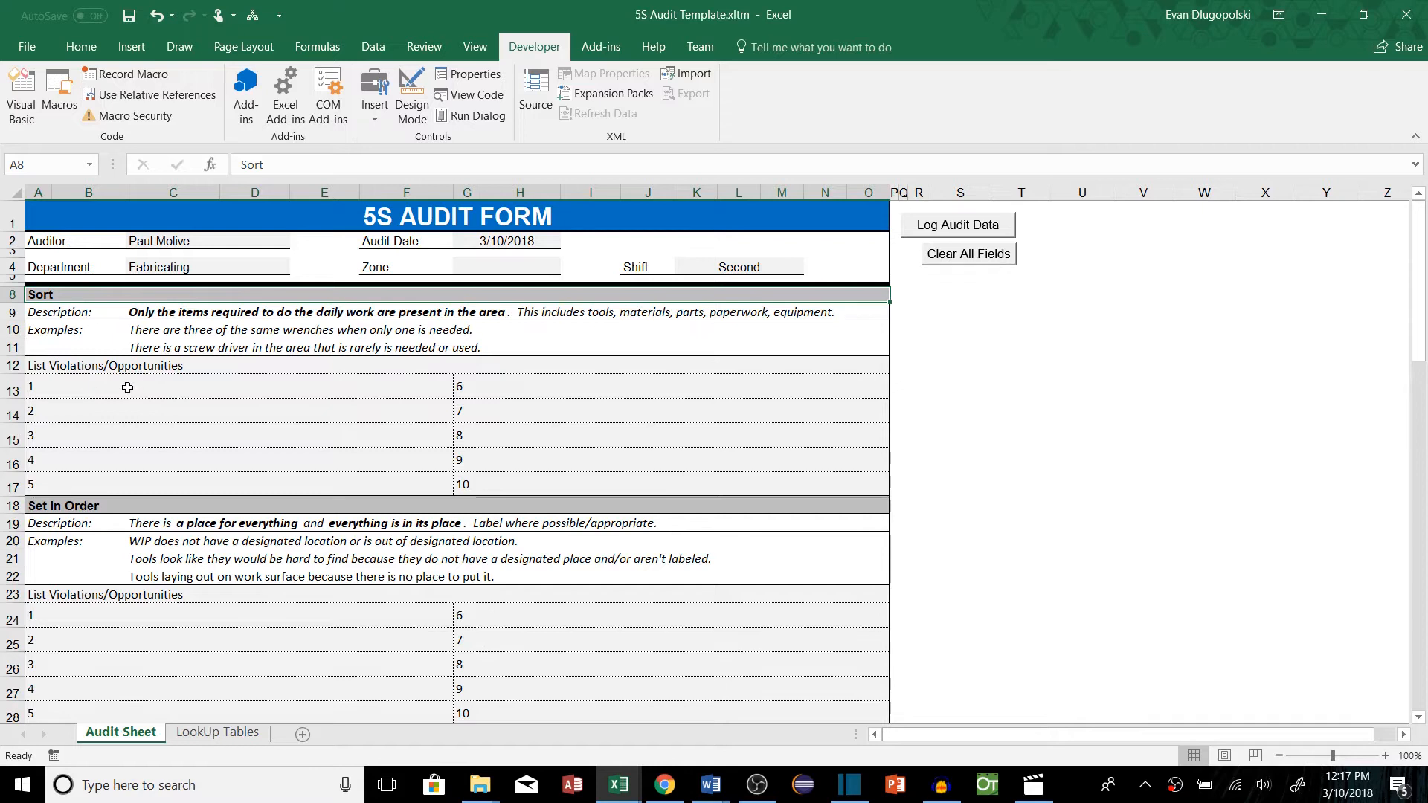
# - Scroll down through the audit form and back up to the header
pyautogui.scroll(-3)
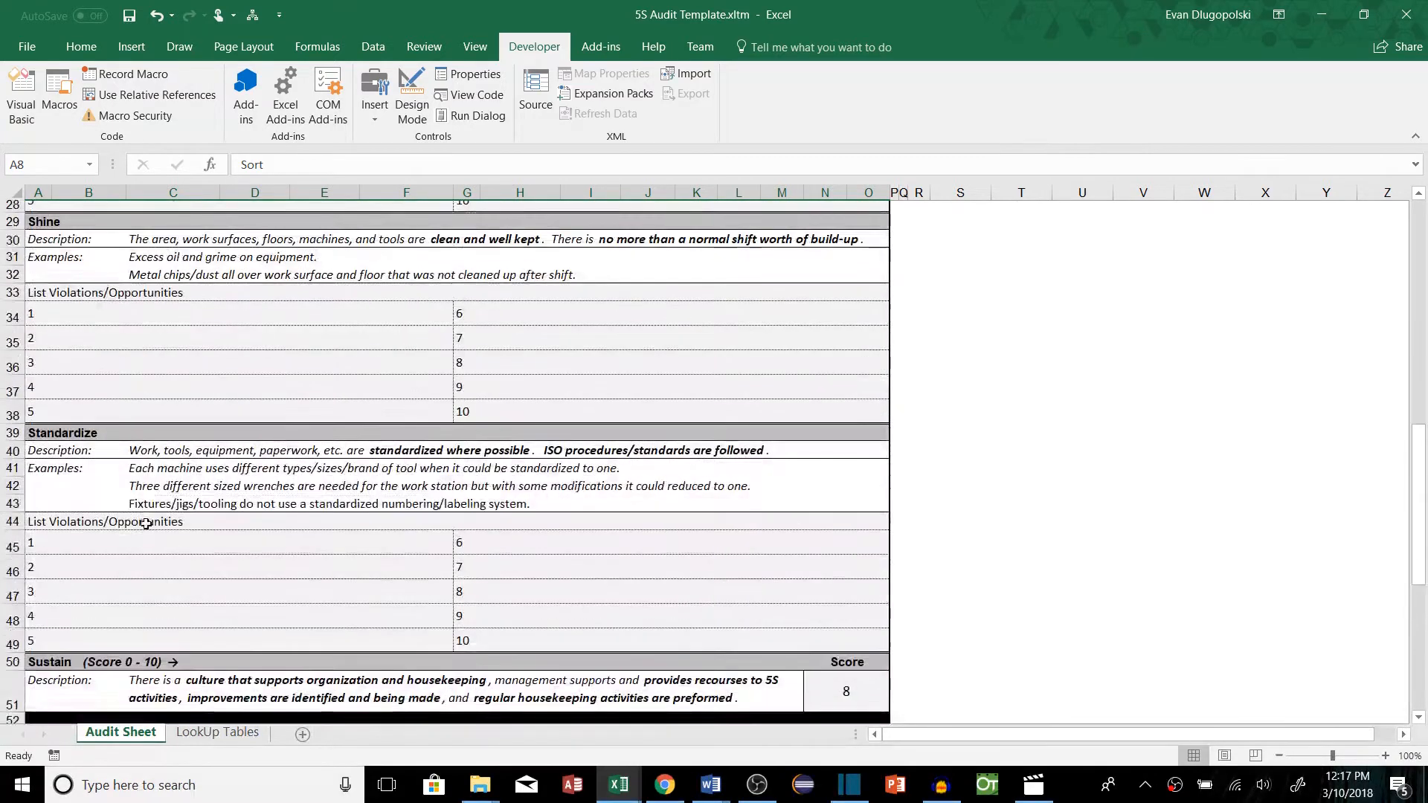
pyautogui.scroll(3)
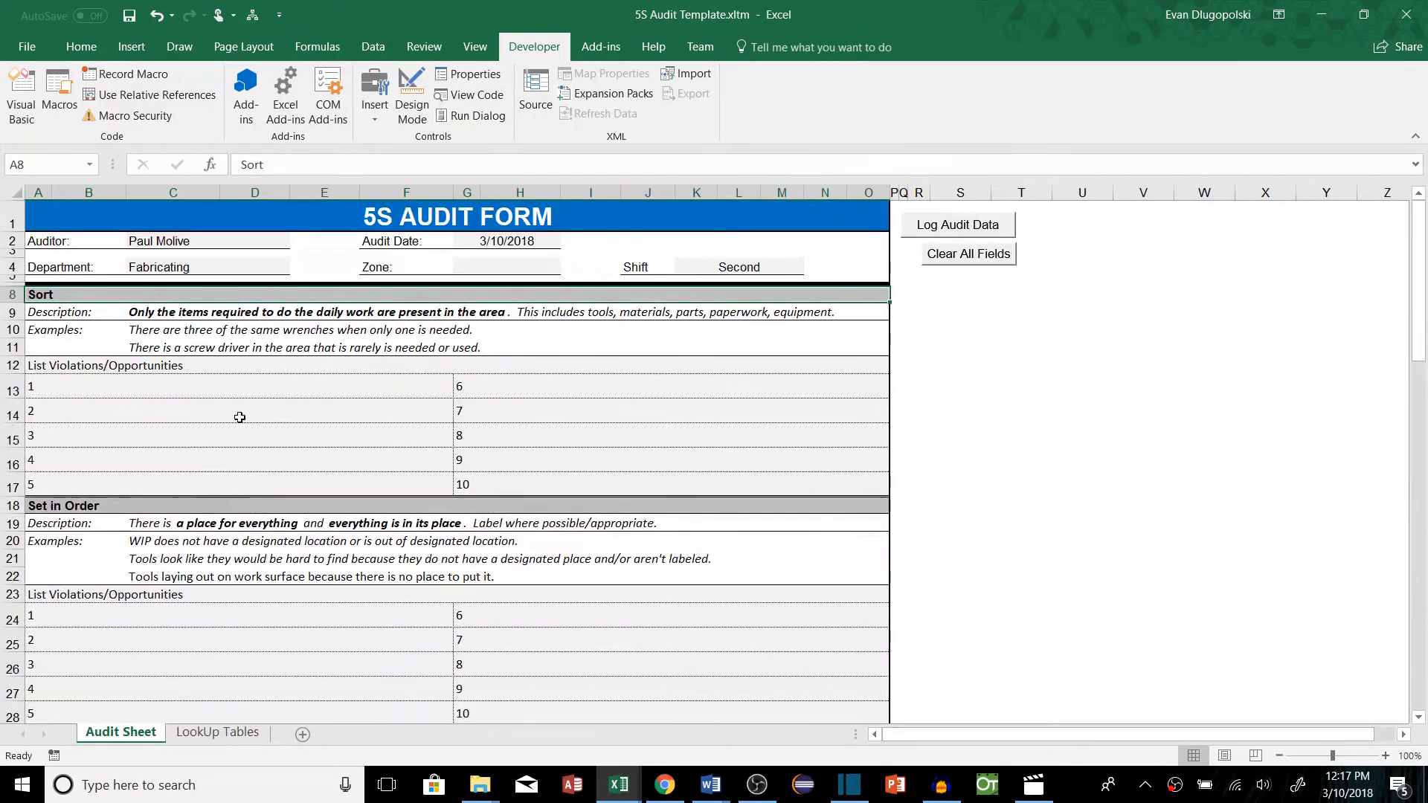
pyautogui.moveTo(111, 398)
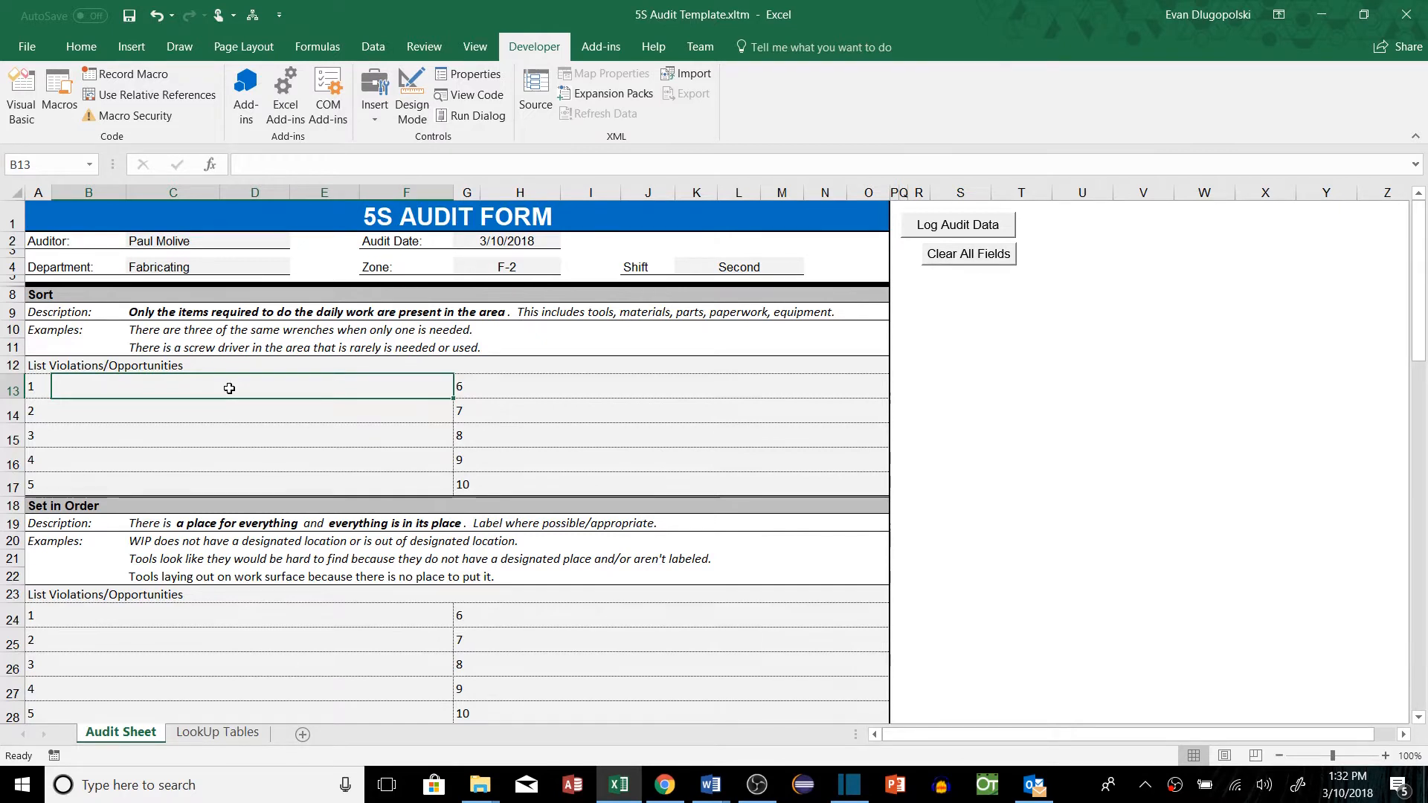
# - Log the extra wrench and oil on the floor, scoring 2 violations and 8.80 average
pyautogui.write('Extra e')
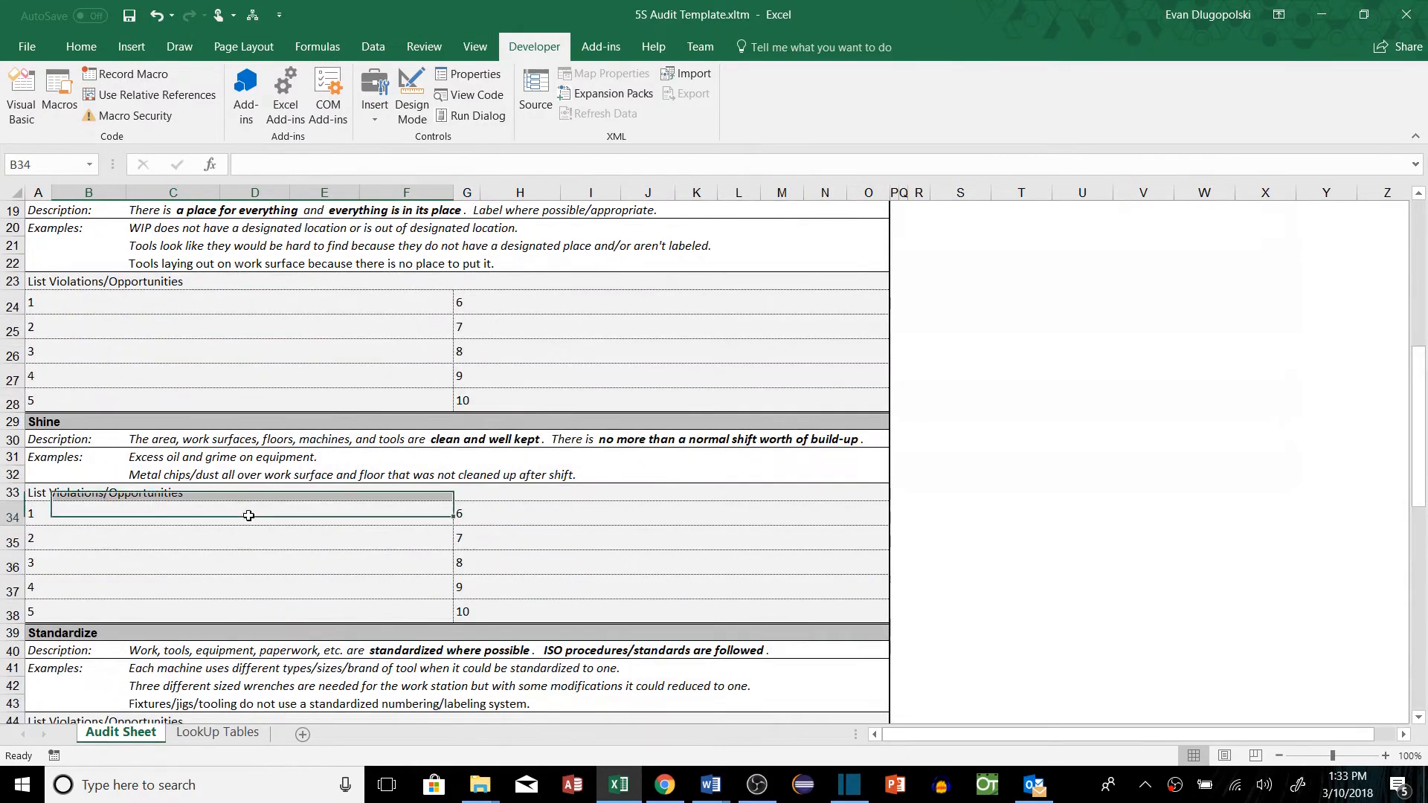
pyautogui.write('oil on the floor')
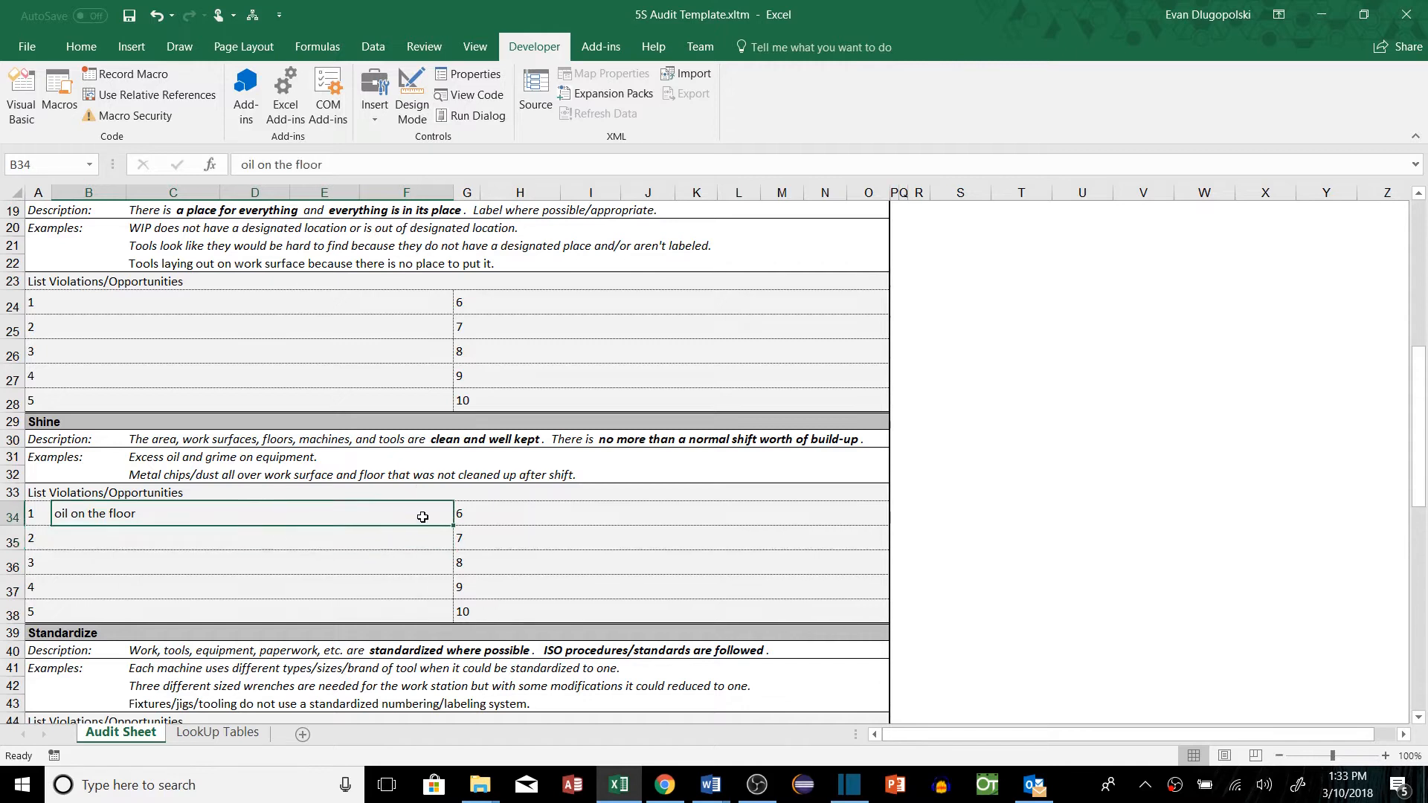
pyautogui.scroll(-3)
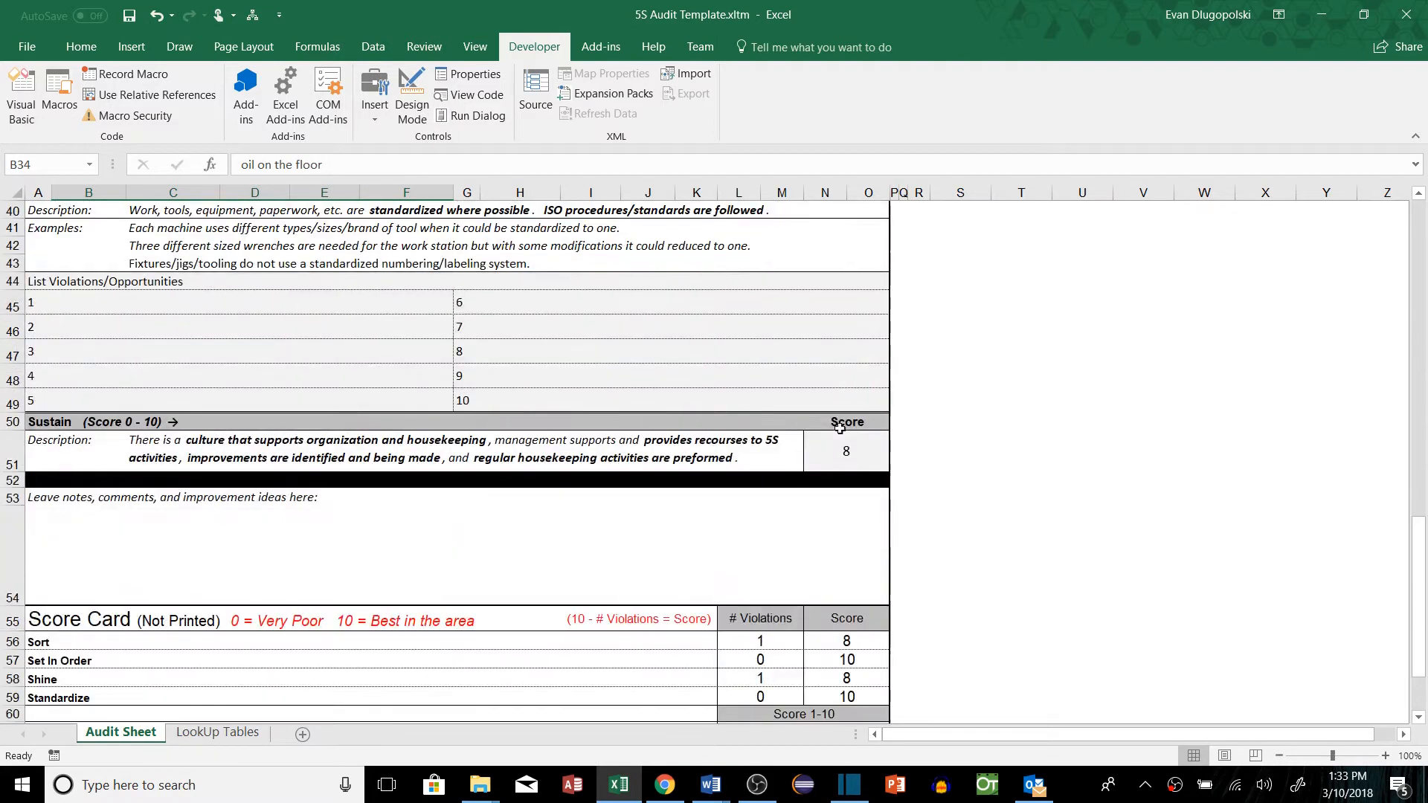
pyautogui.click(824, 480)
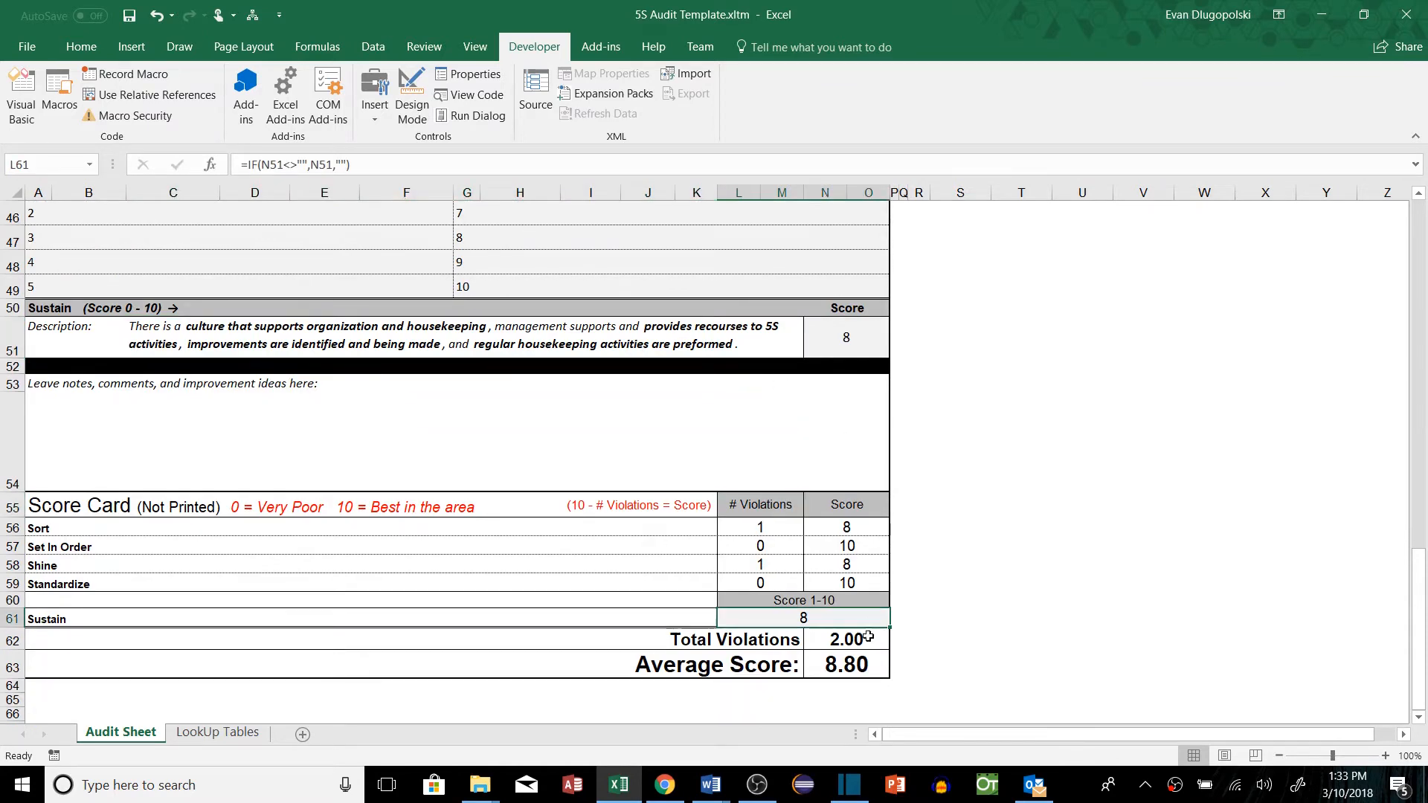
pyautogui.click(1021, 582)
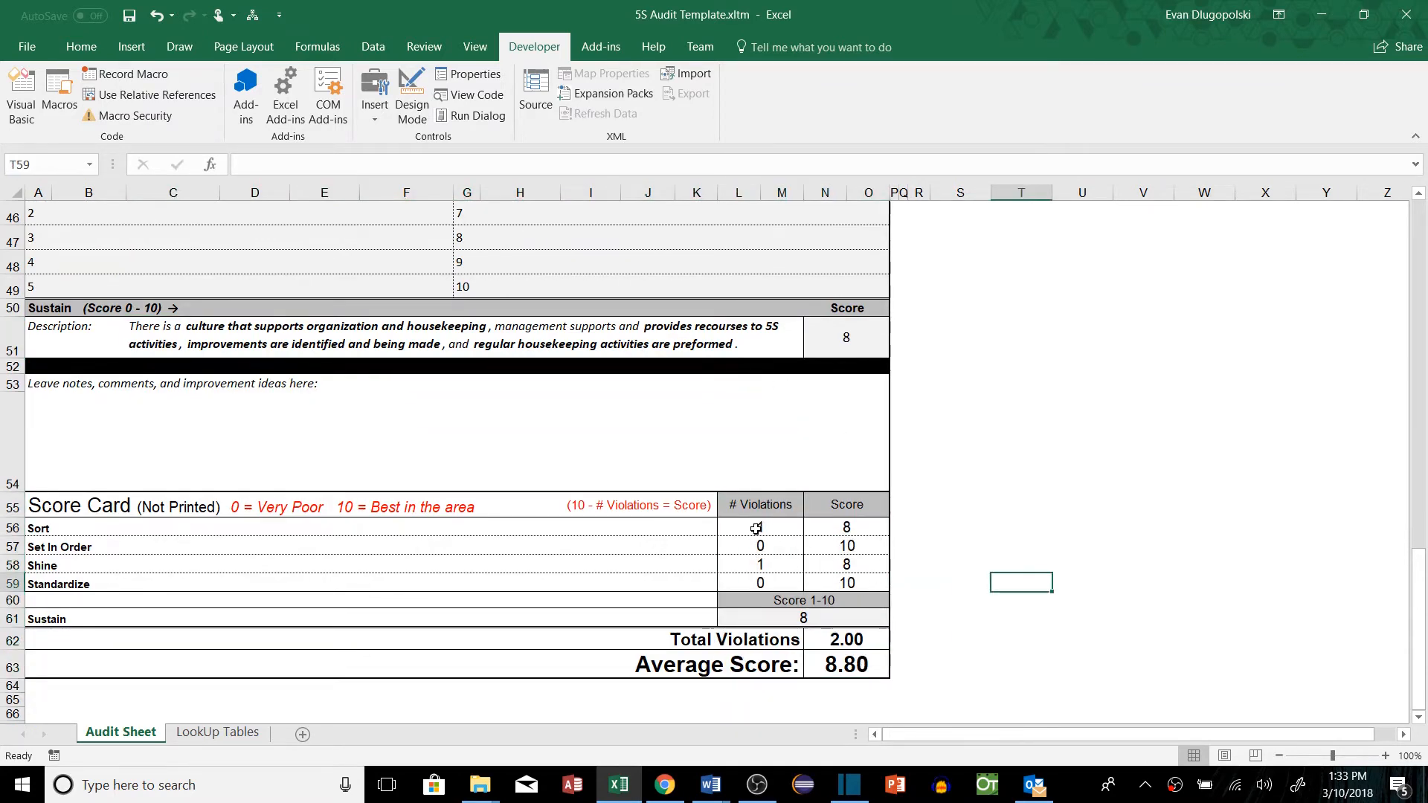
pyautogui.click(759, 528)
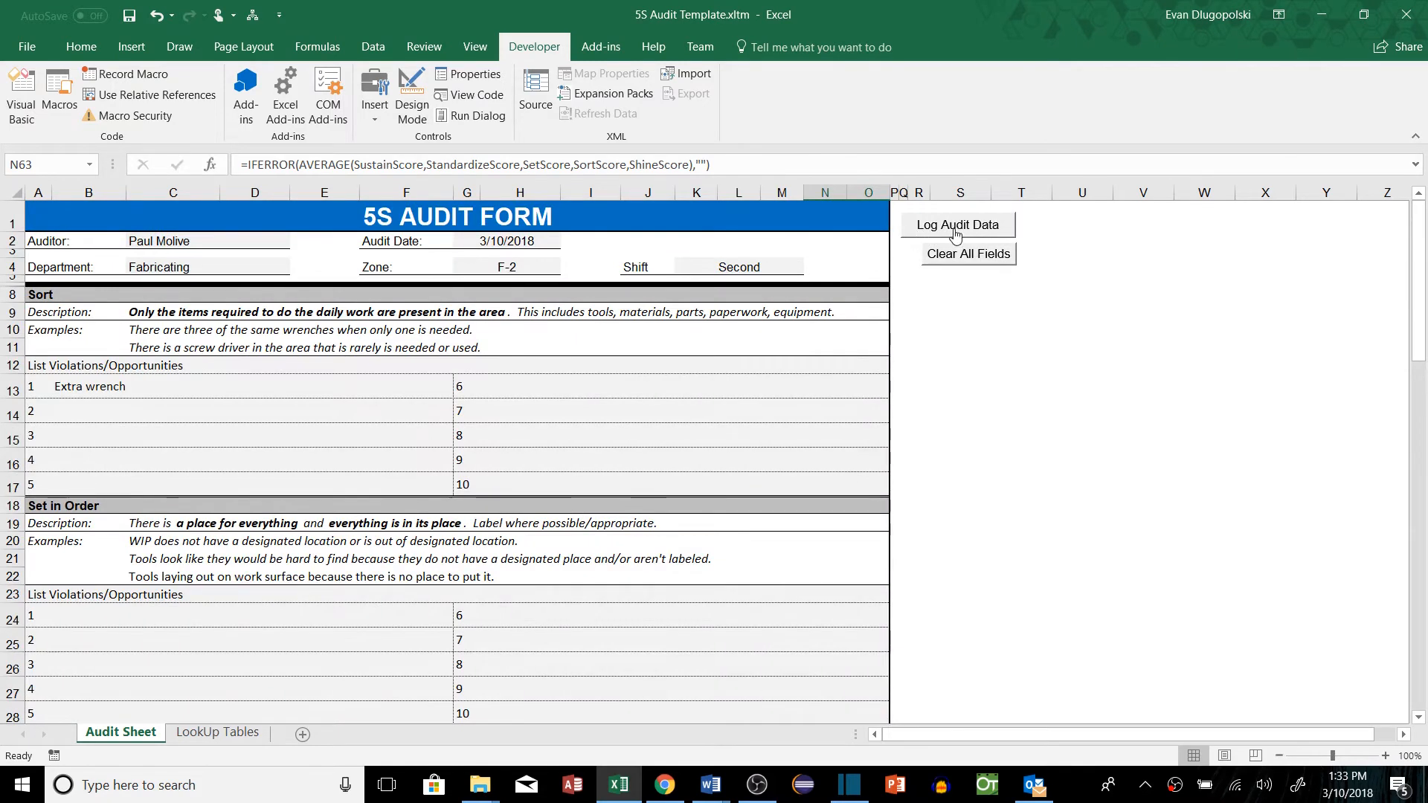
# - Run Log Audit Data with Clear Form and Close Form unchecked, confirming with Okay
pyautogui.click(957, 225)
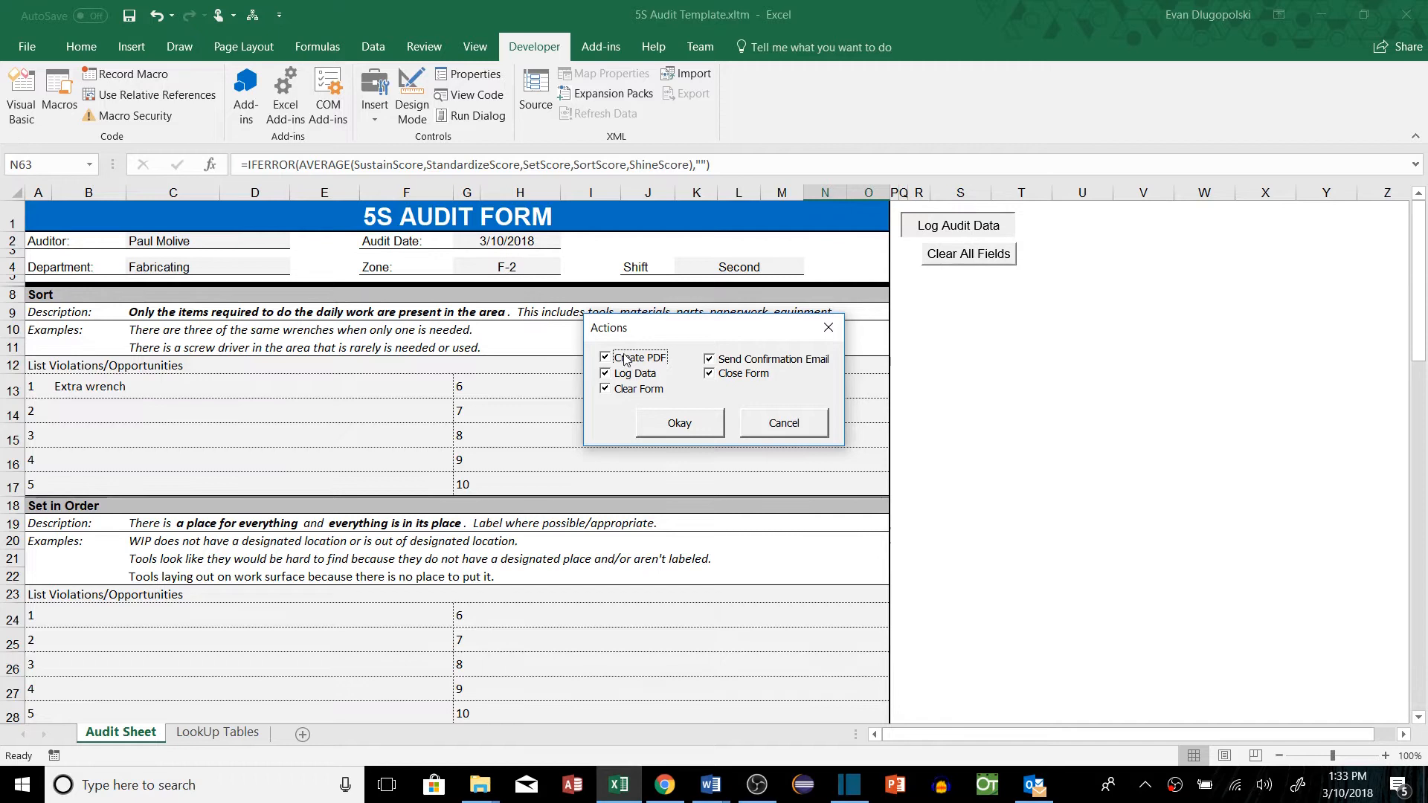
pyautogui.moveTo(658, 370)
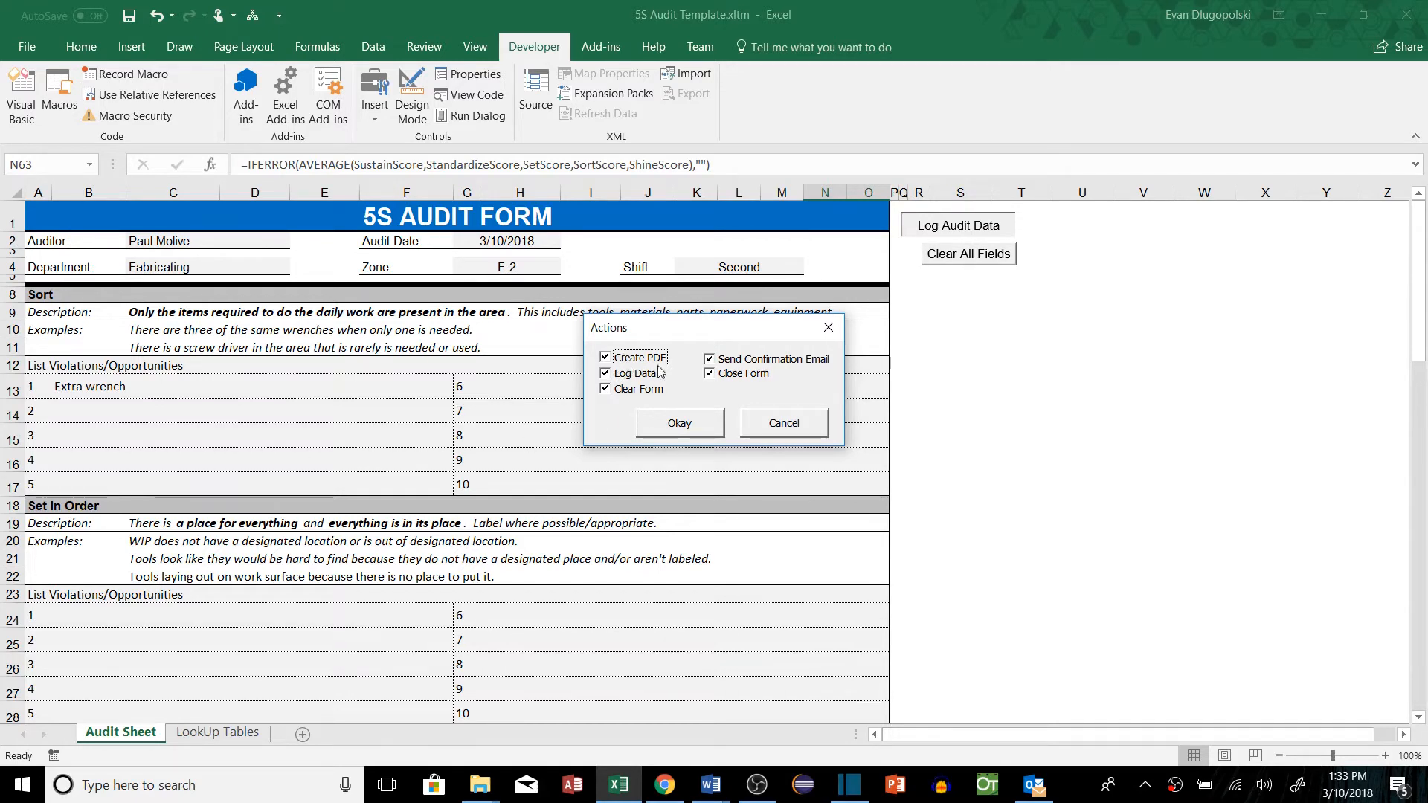
pyautogui.moveTo(1197, 705)
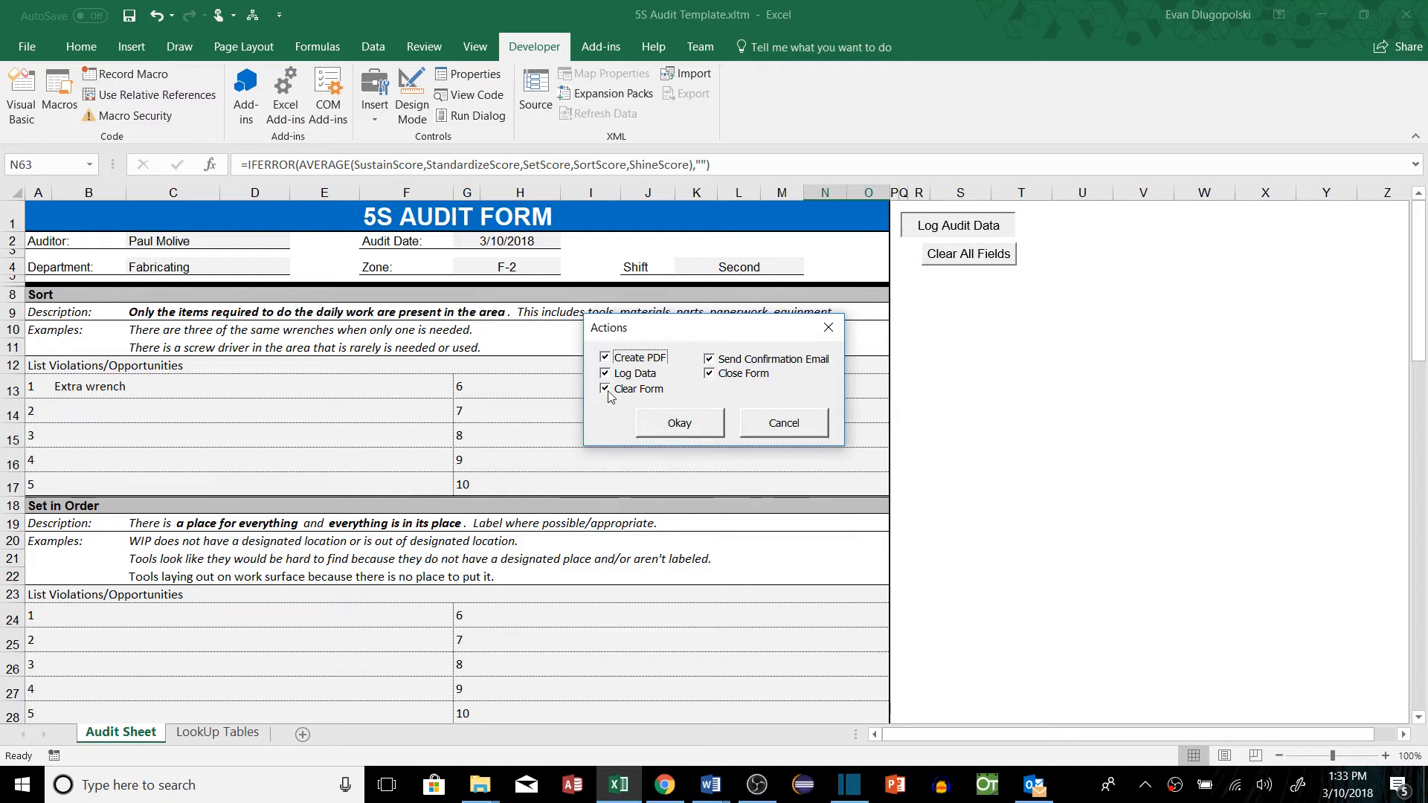
pyautogui.moveTo(653, 378)
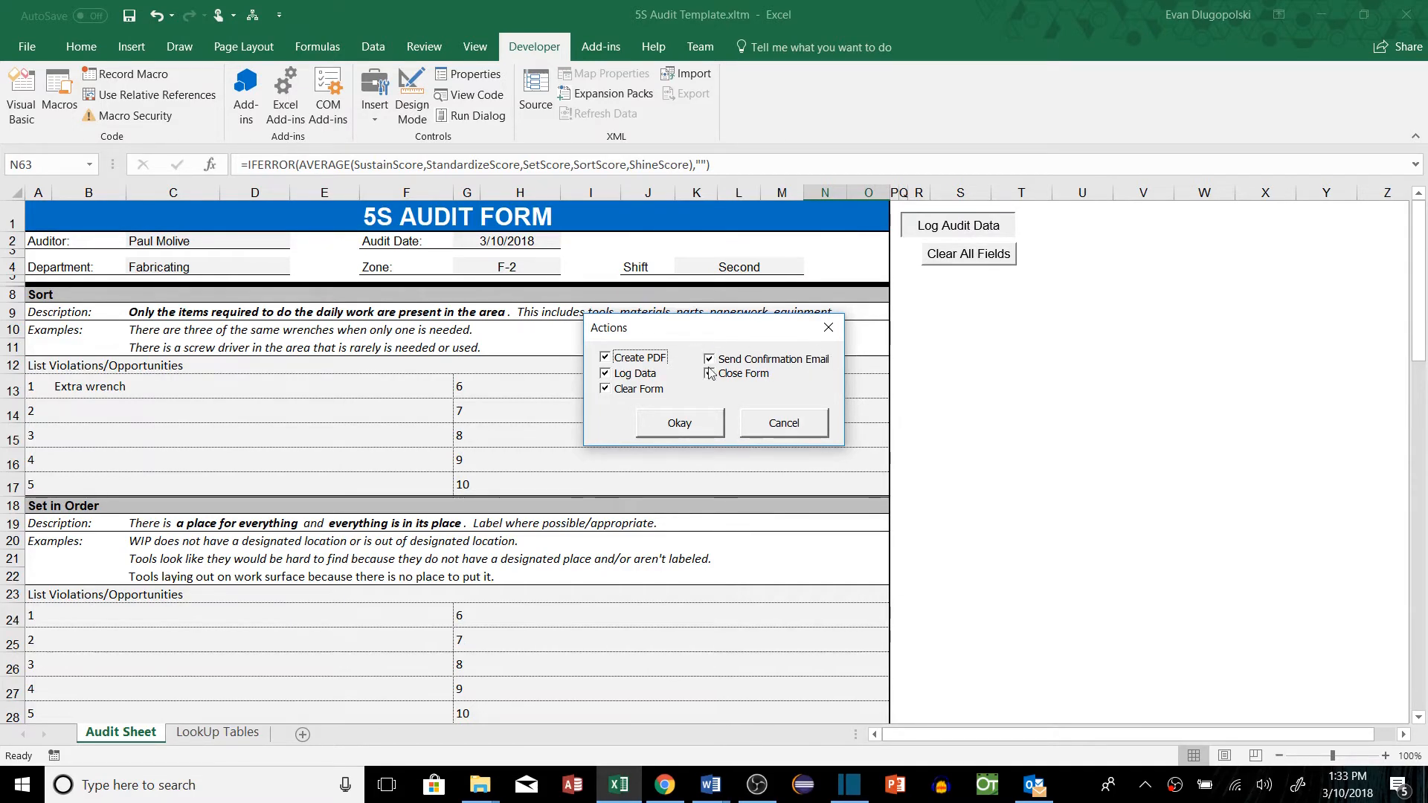
pyautogui.click(709, 374)
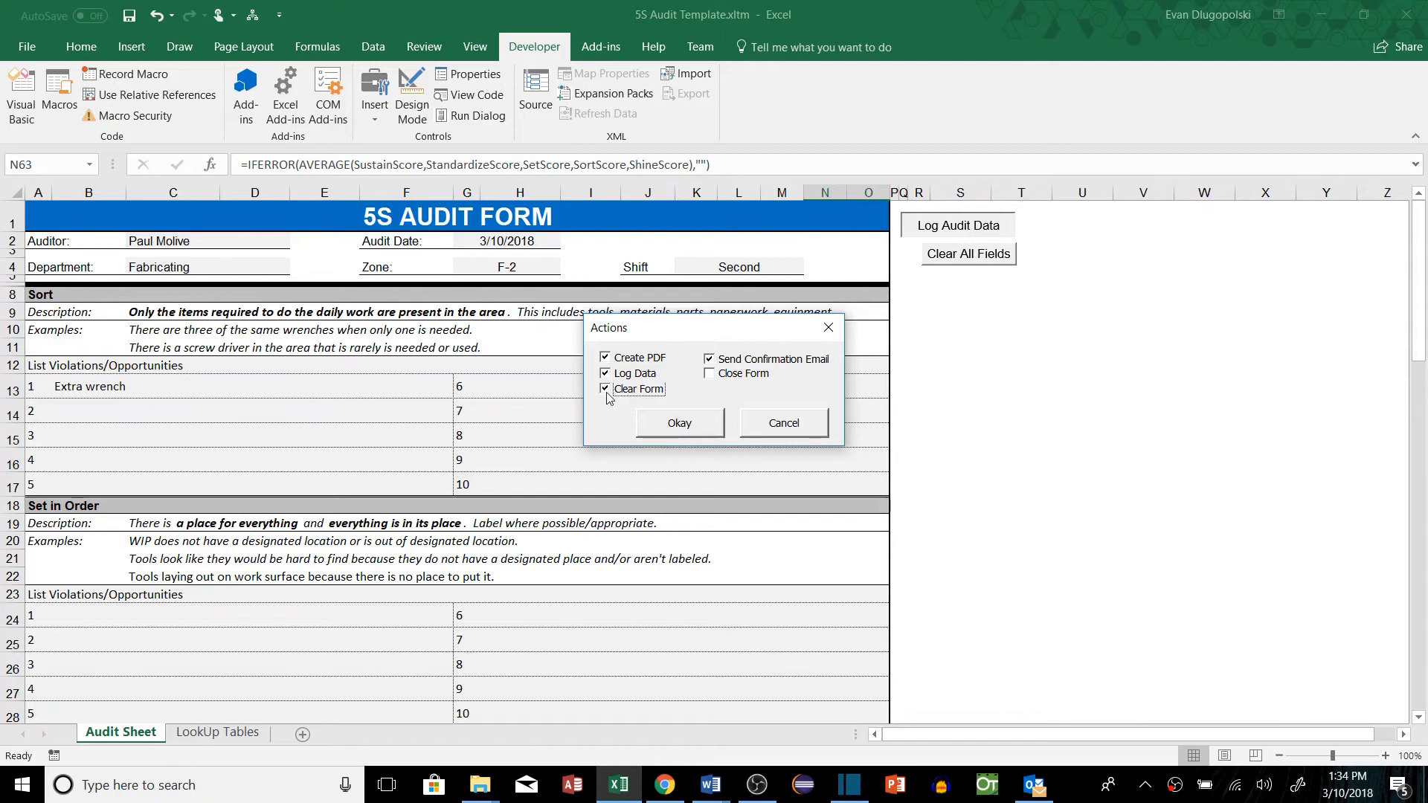
pyautogui.click(606, 389)
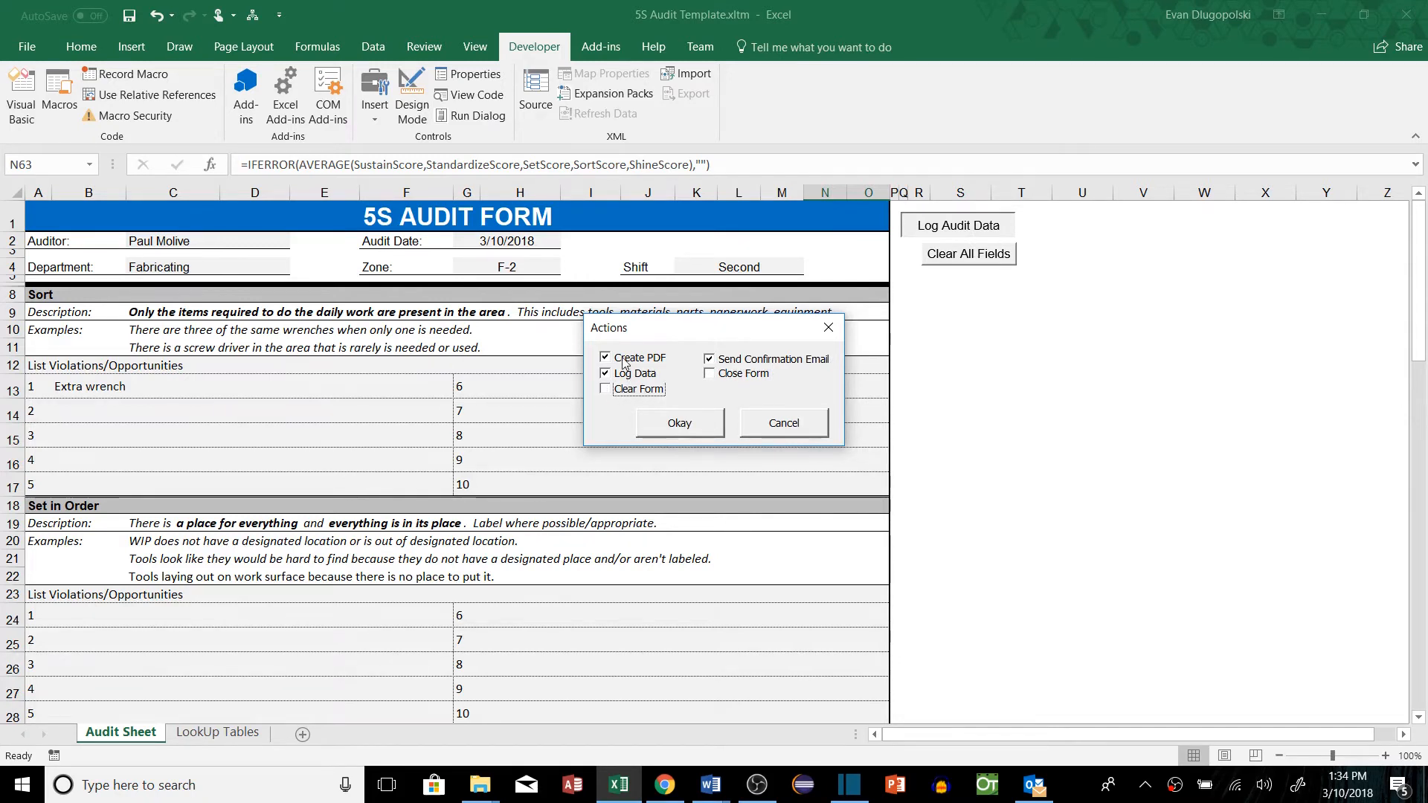
pyautogui.moveTo(690, 433)
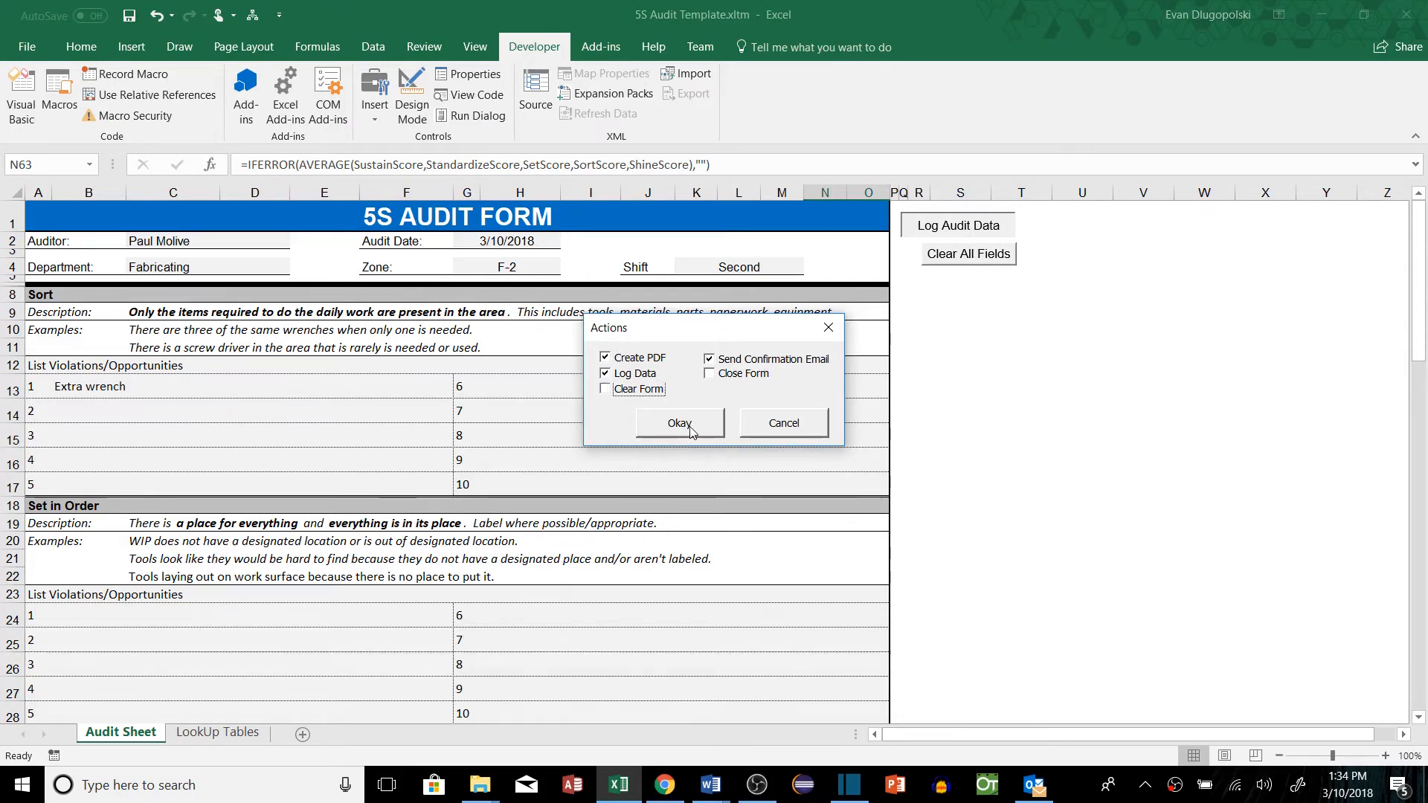
pyautogui.click(678, 423)
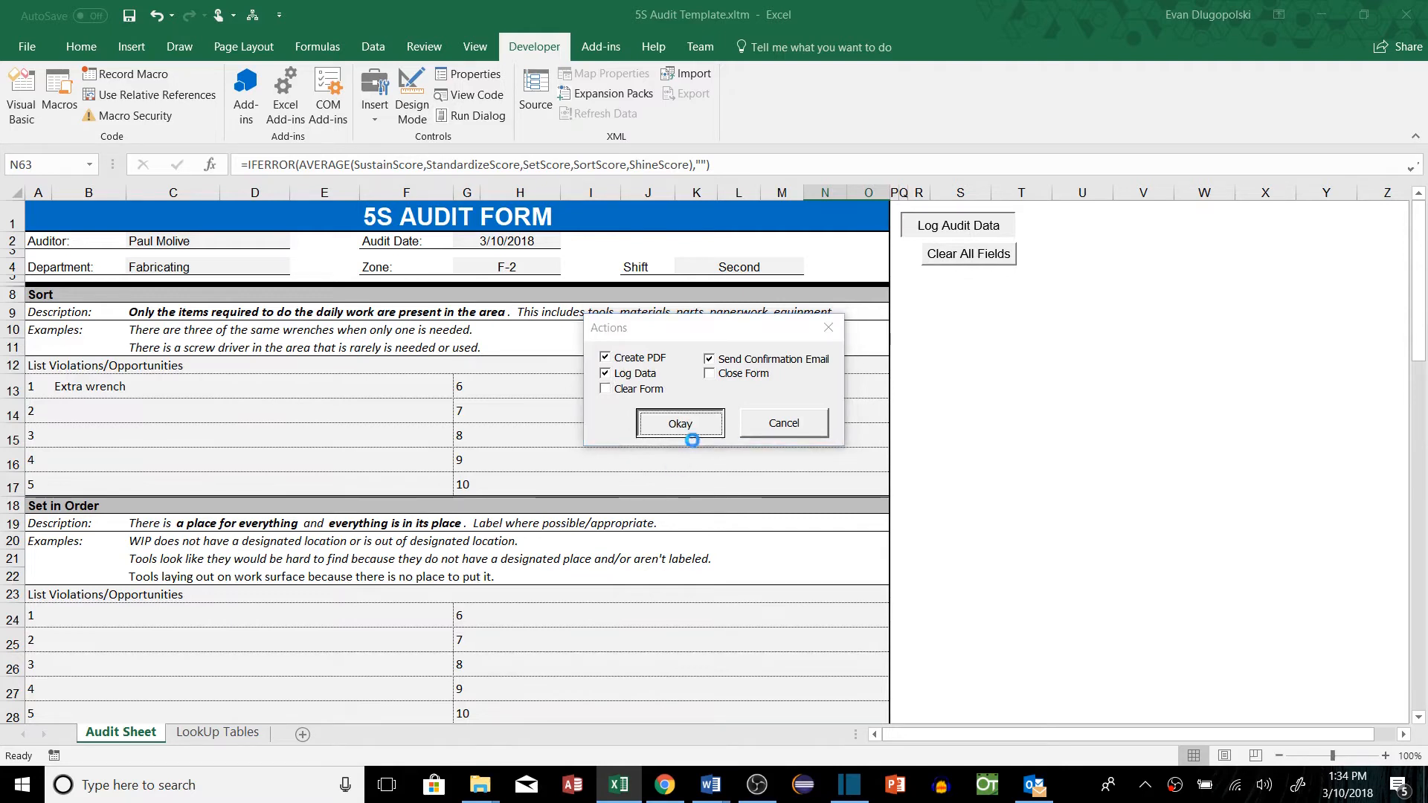
pyautogui.click(678, 422)
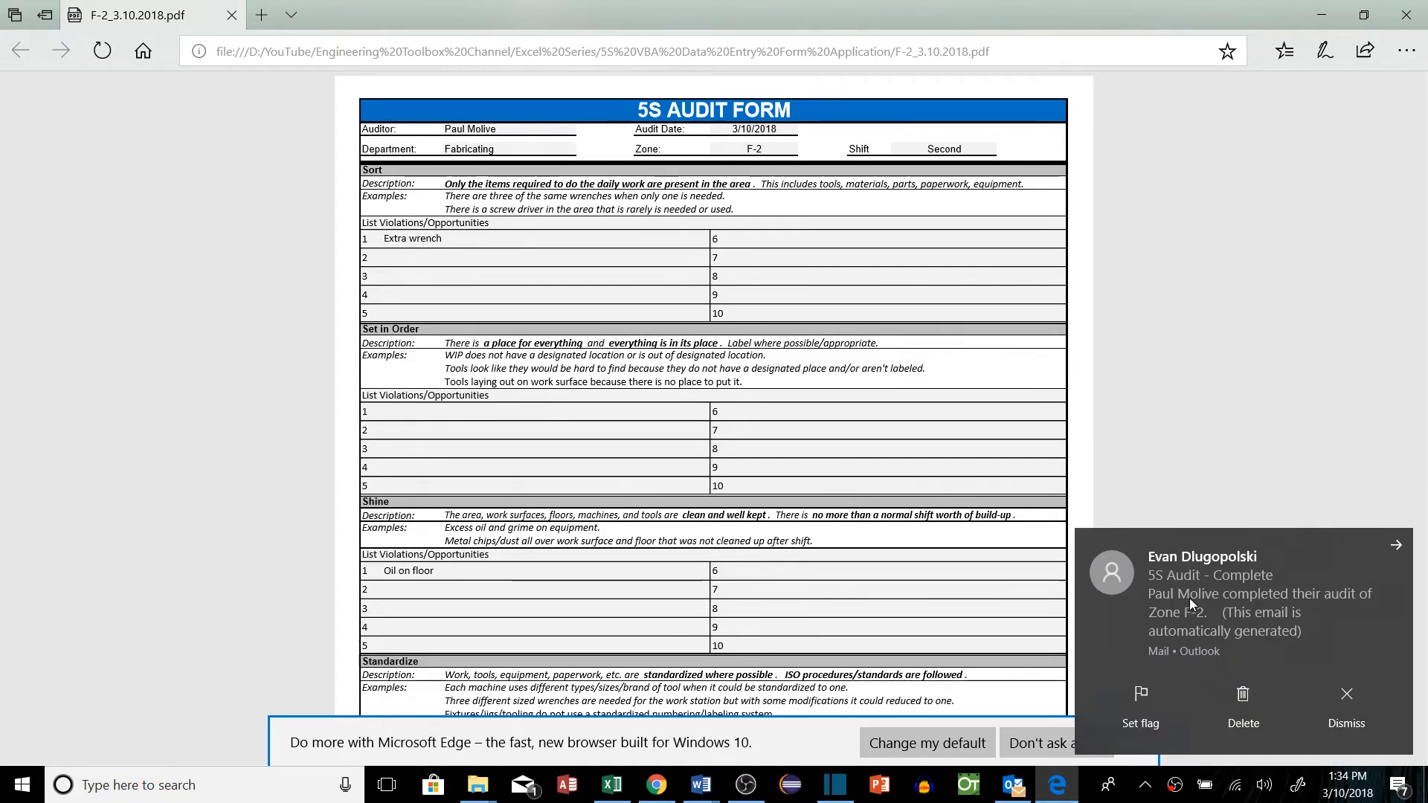
pyautogui.moveTo(1264, 585)
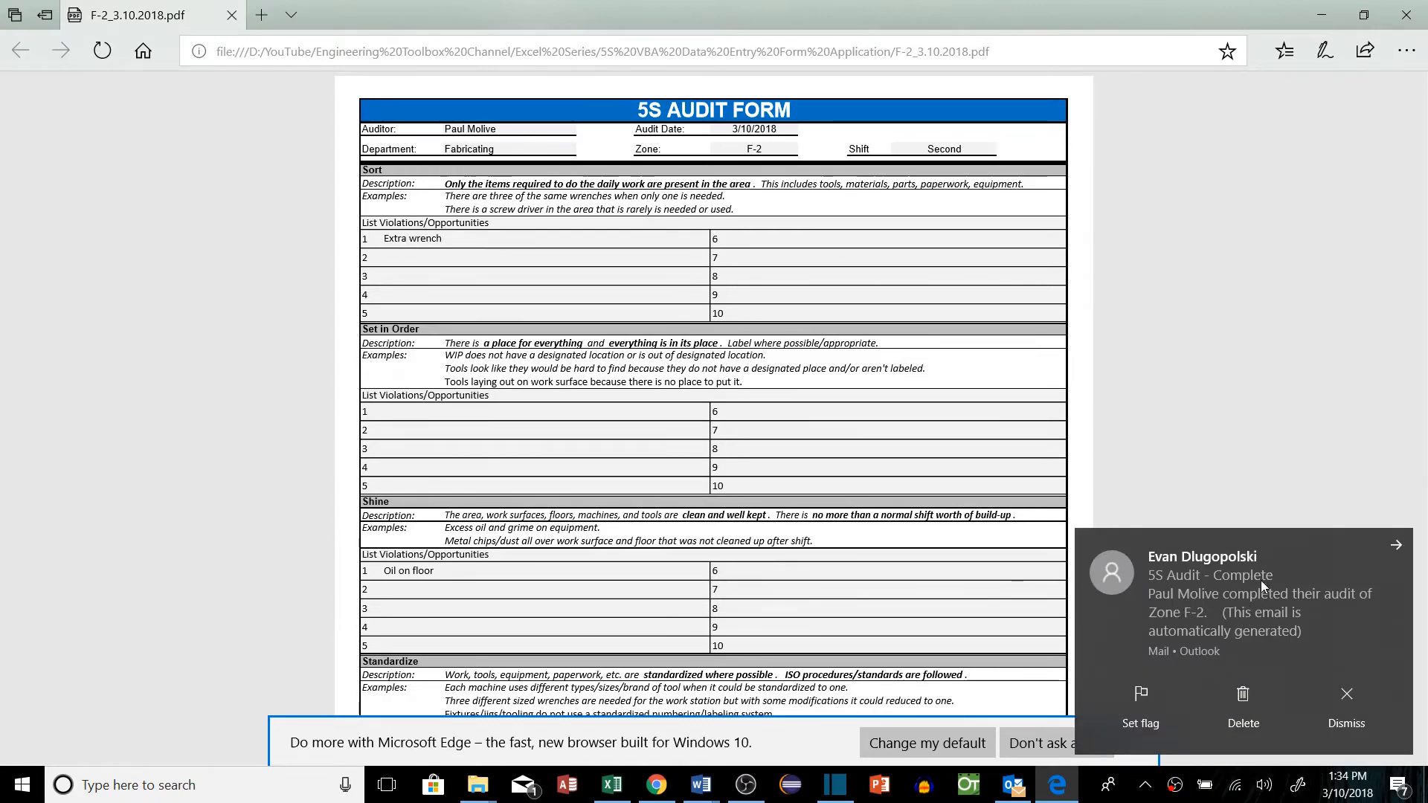
# - Scroll through the F-2_3.10.2018 audit PDF, then open the Outlook confirmation email
pyautogui.scroll(-3)
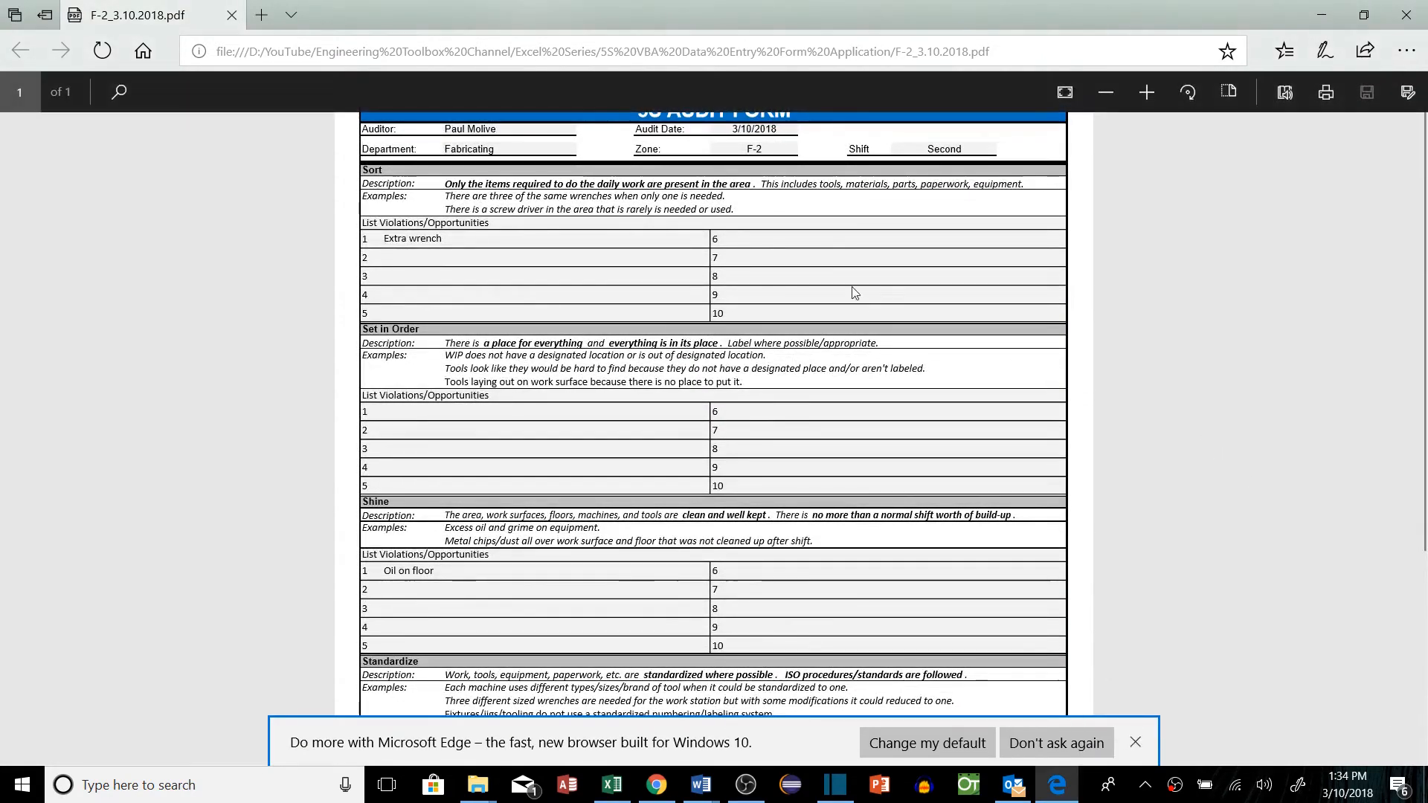
pyautogui.scroll(-3)
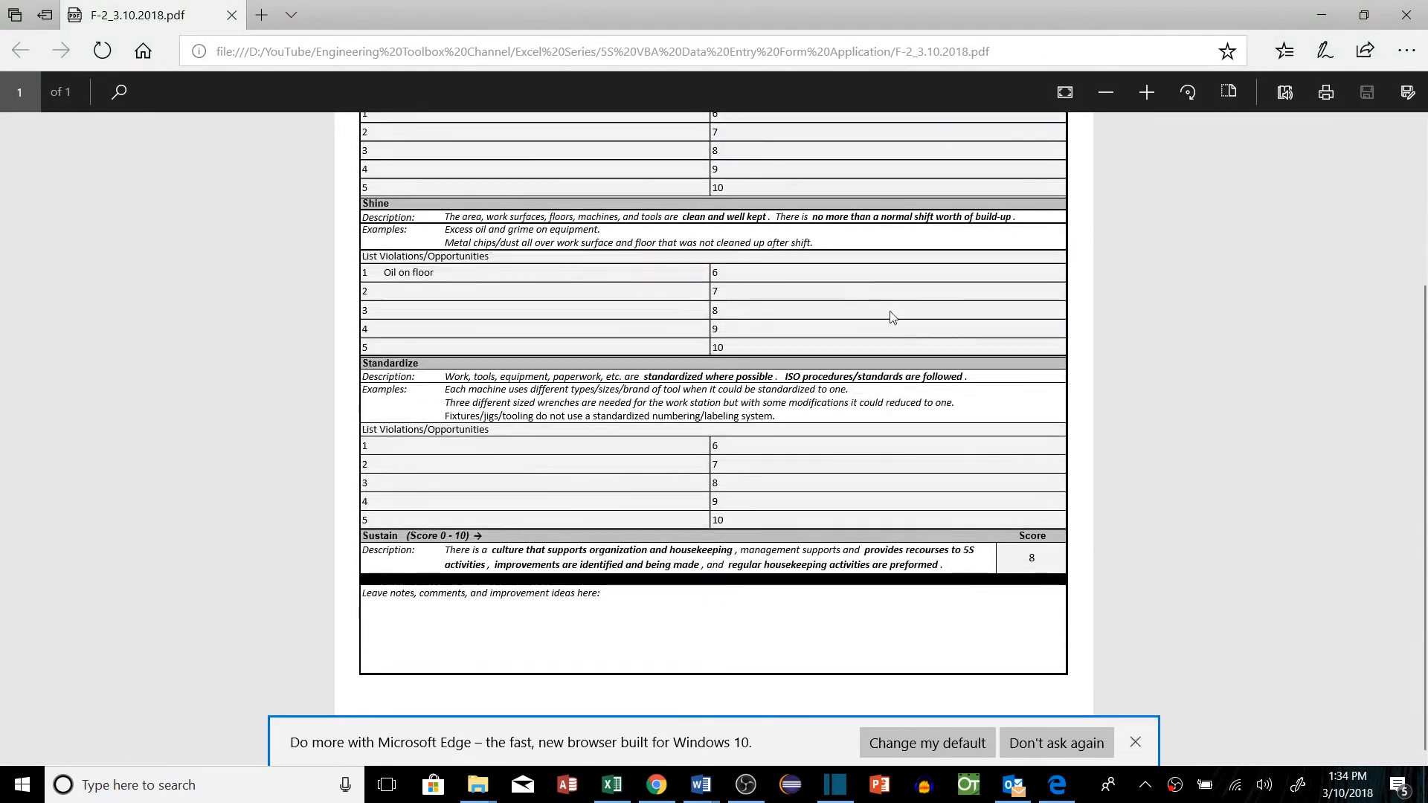
pyautogui.click(1011, 784)
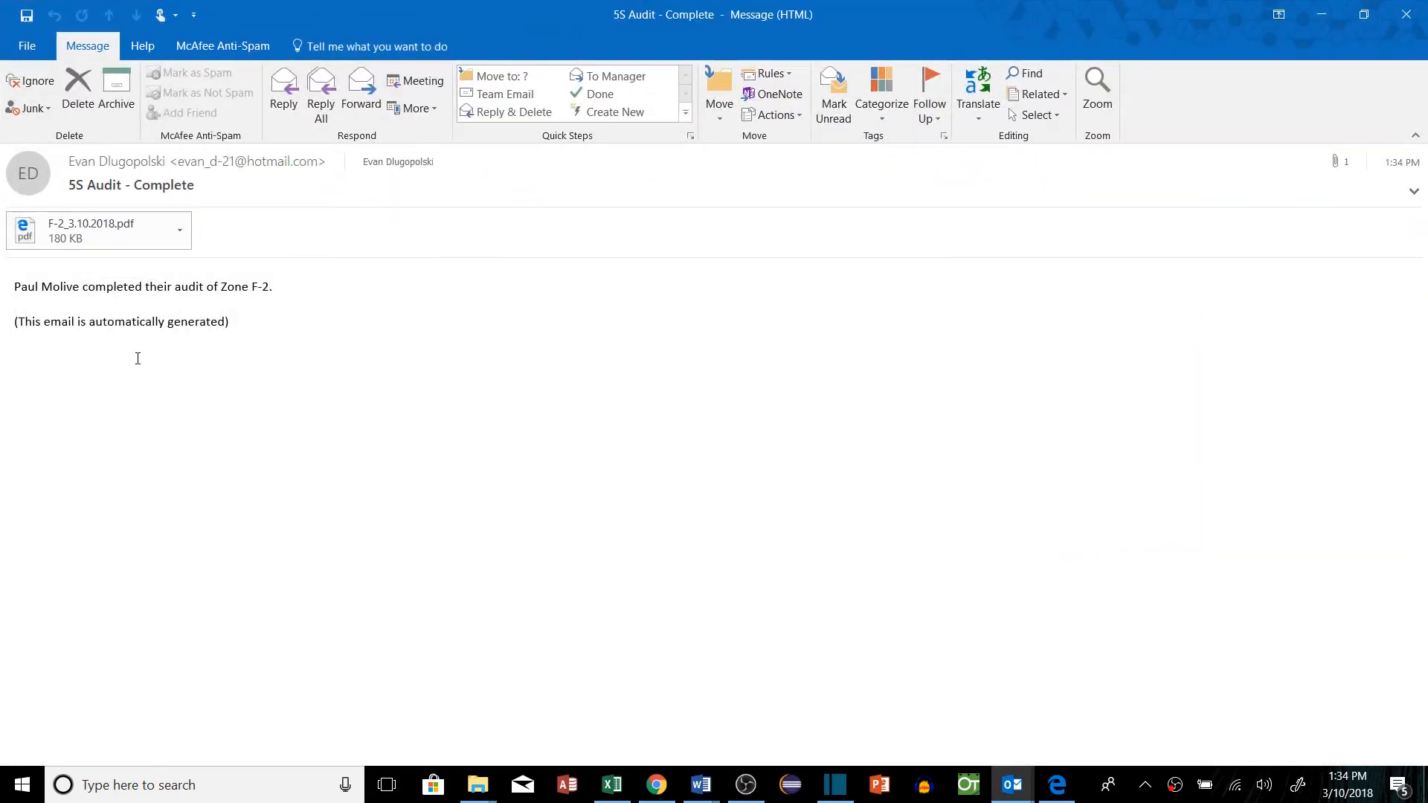
pyautogui.moveTo(261, 321)
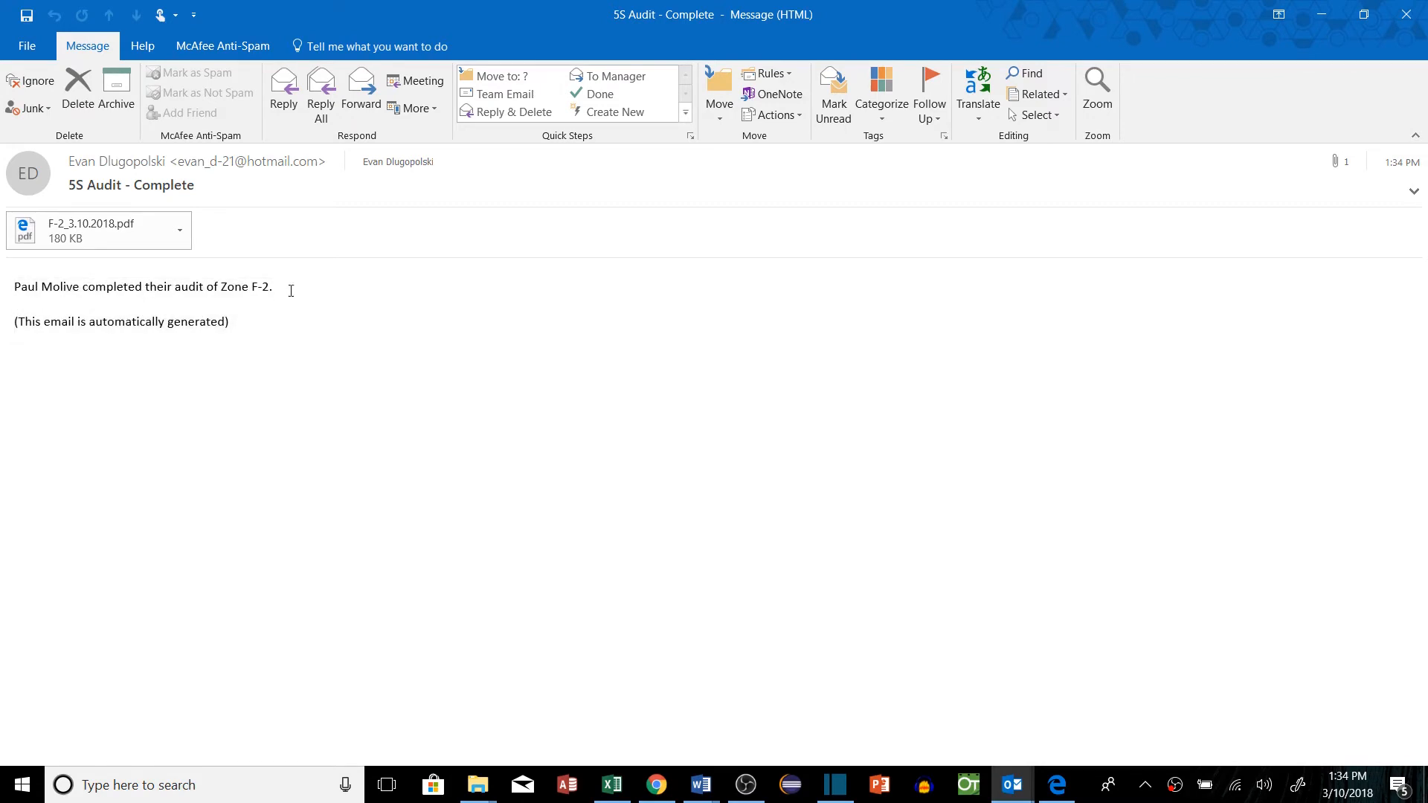
# - Open the attached F-2_3.10.2018.pdf, then return to the Excel audit workbook
pyautogui.click(91, 225)
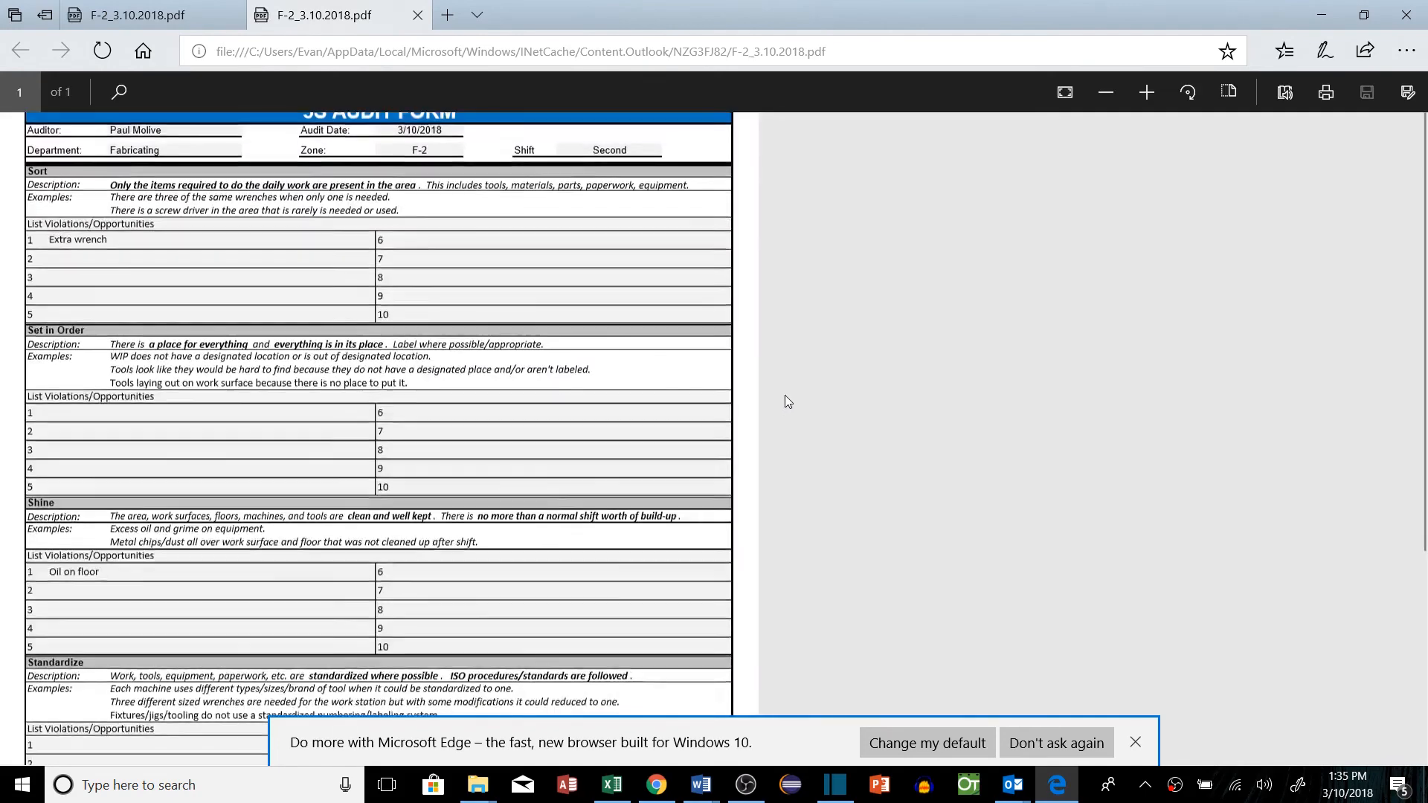
pyautogui.click(616, 784)
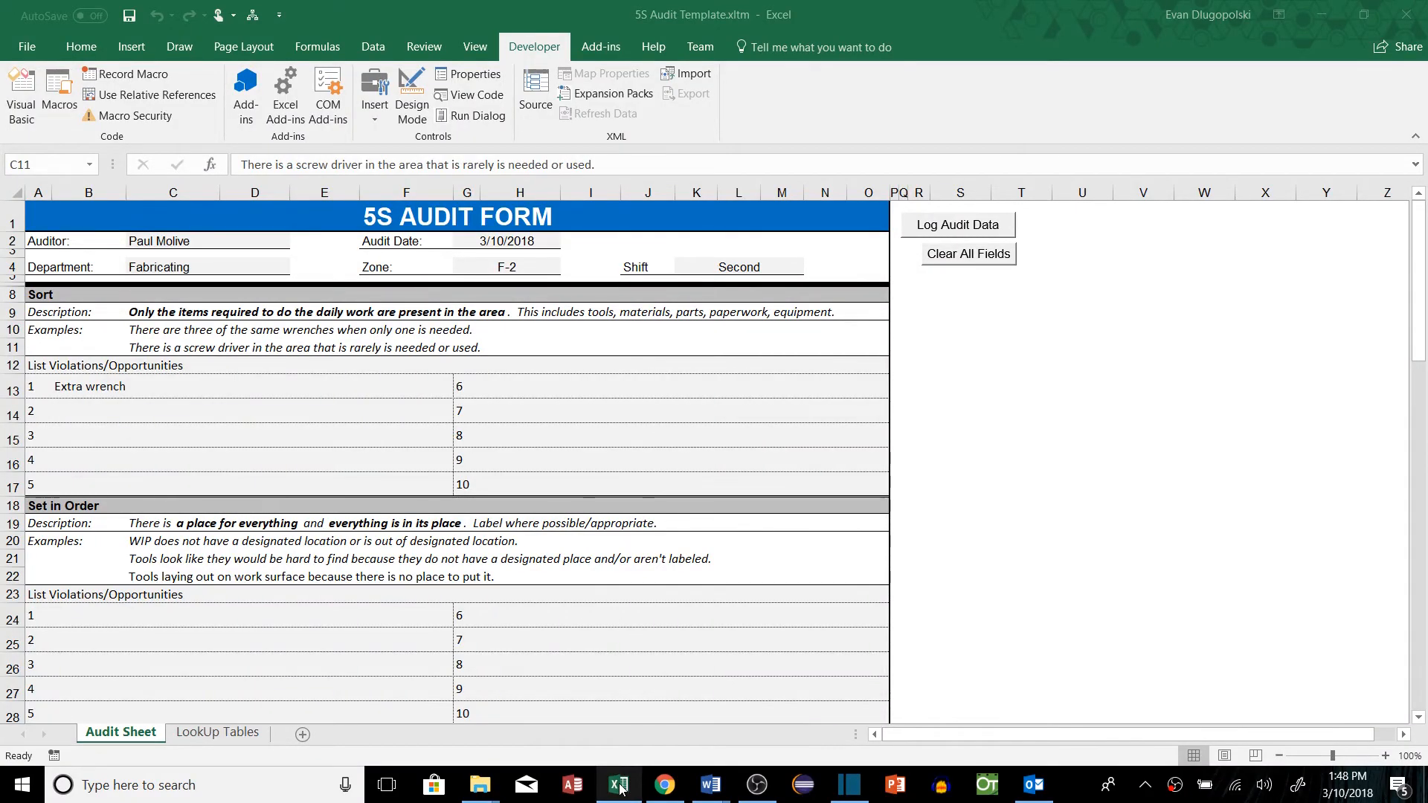
# - Show Excel's recent workbooks from the taskbar, listing 5S Program.xlsm
pyautogui.rightClick(618, 784)
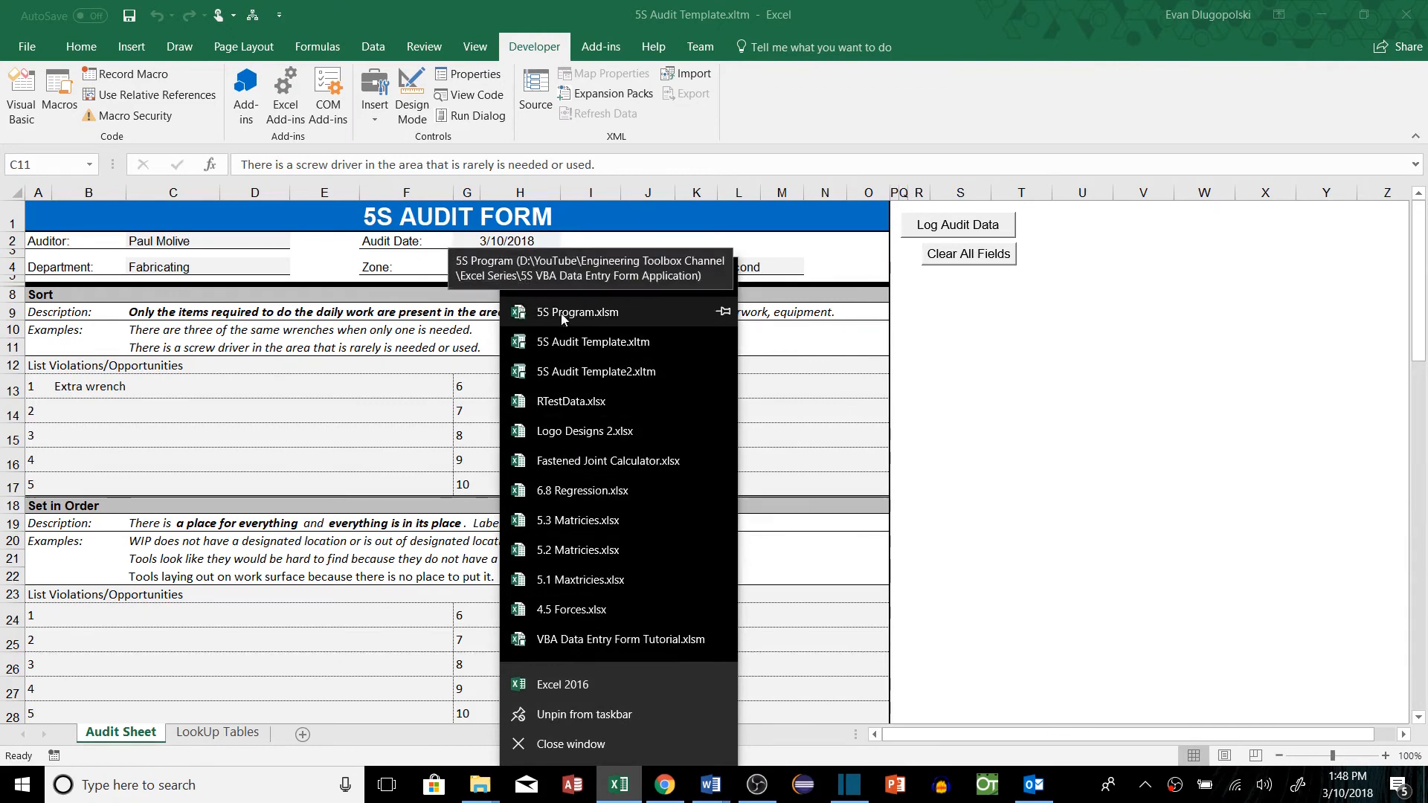
pyautogui.moveTo(583, 317)
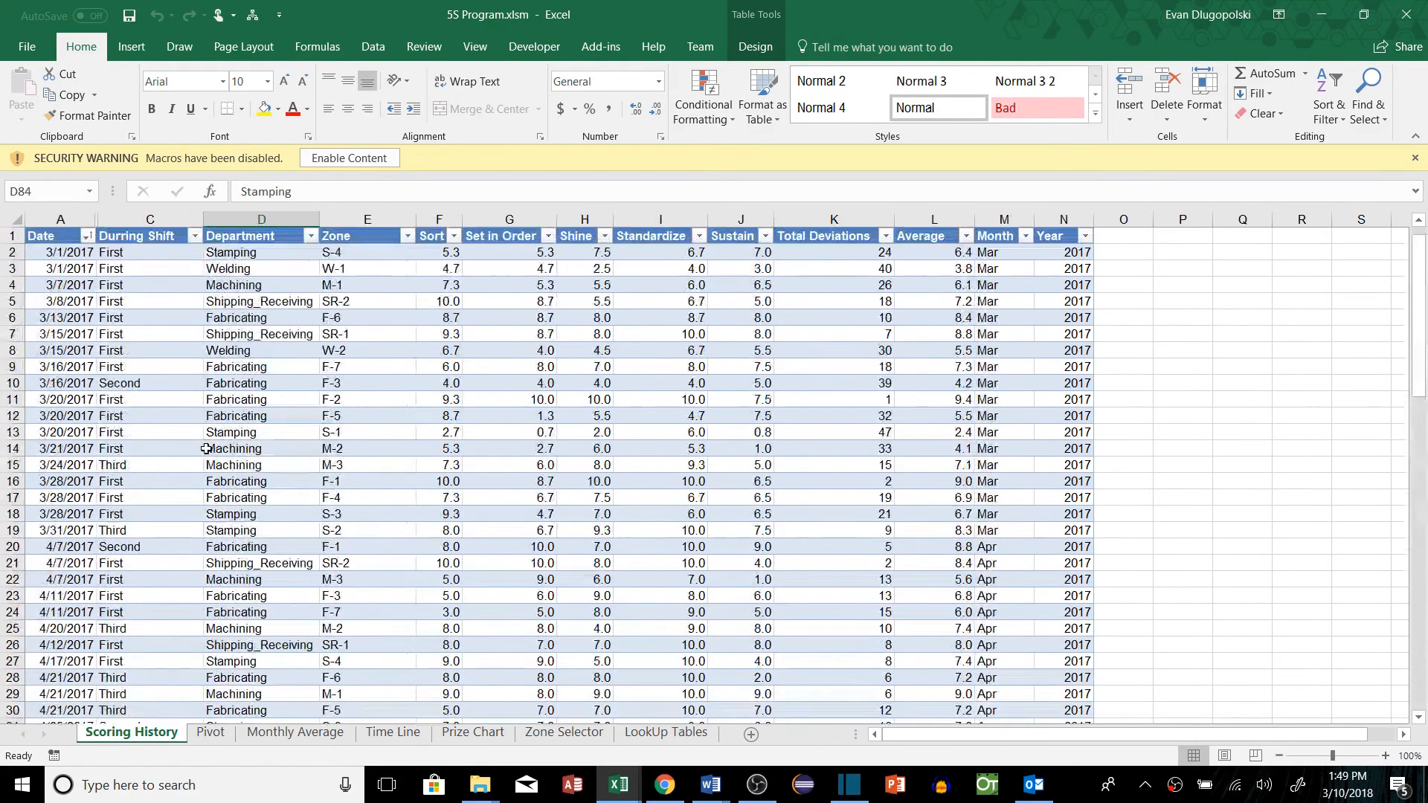
# - View the Pivot and Monthly Average sheets, filter the Date slicer to Apr, then view Time Line
pyautogui.click(210, 731)
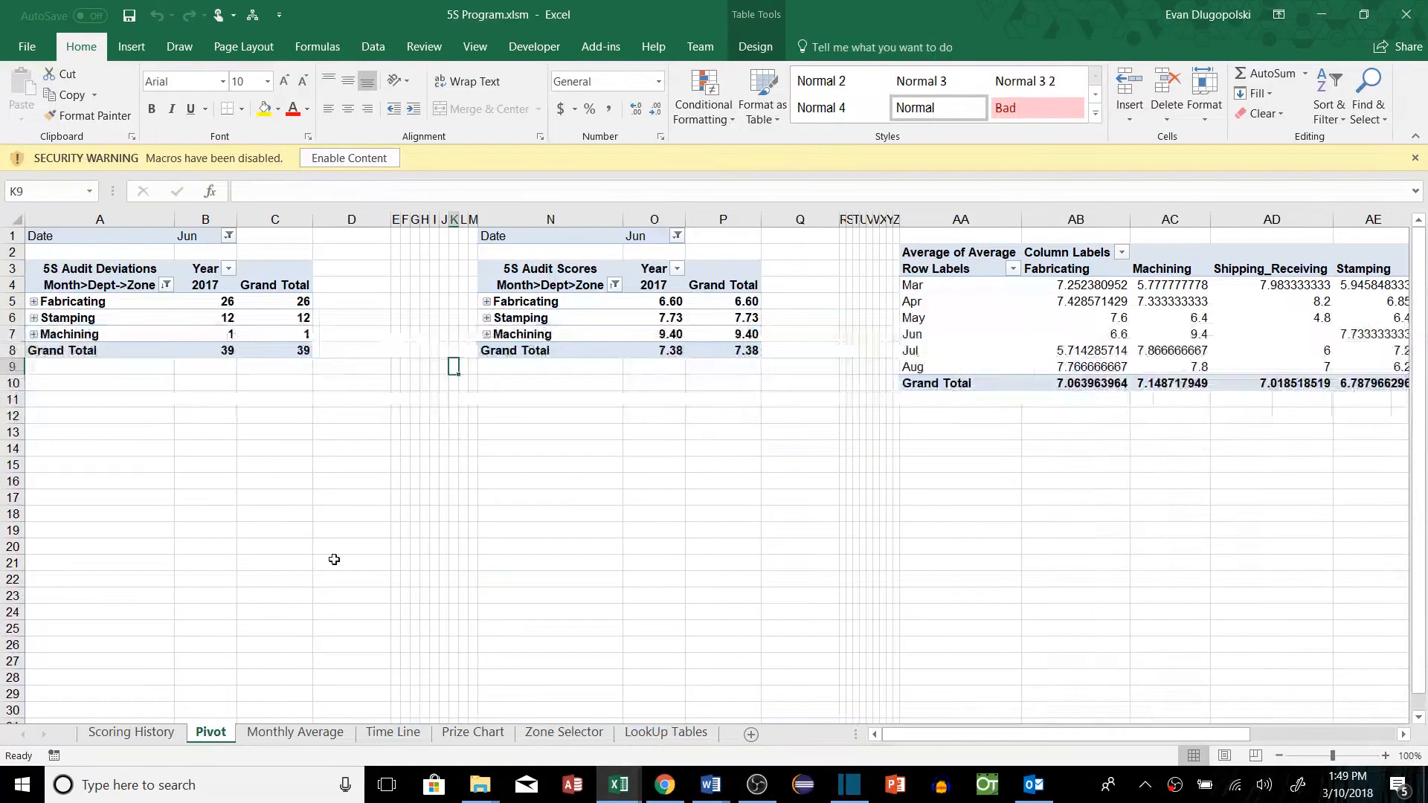
pyautogui.click(295, 731)
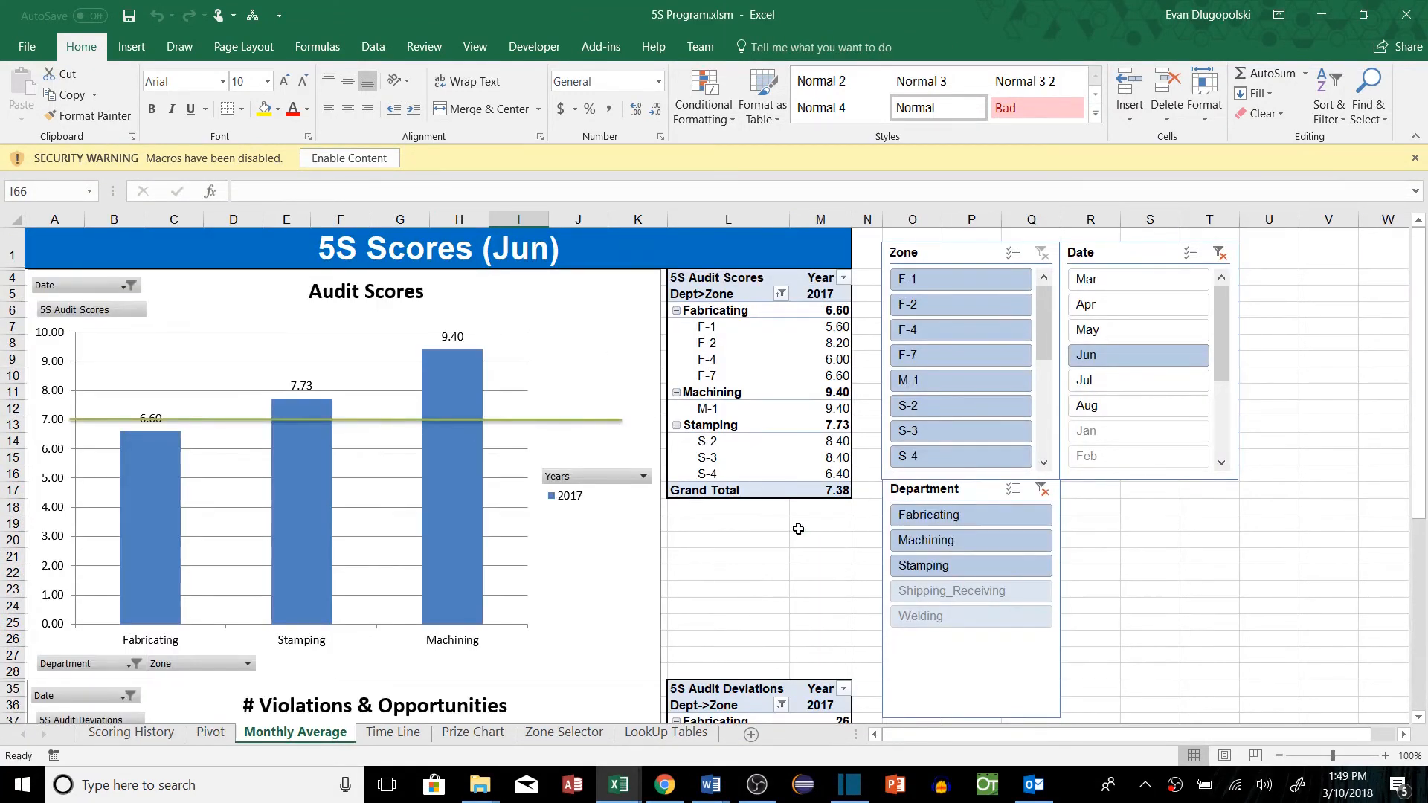
pyautogui.click(1086, 304)
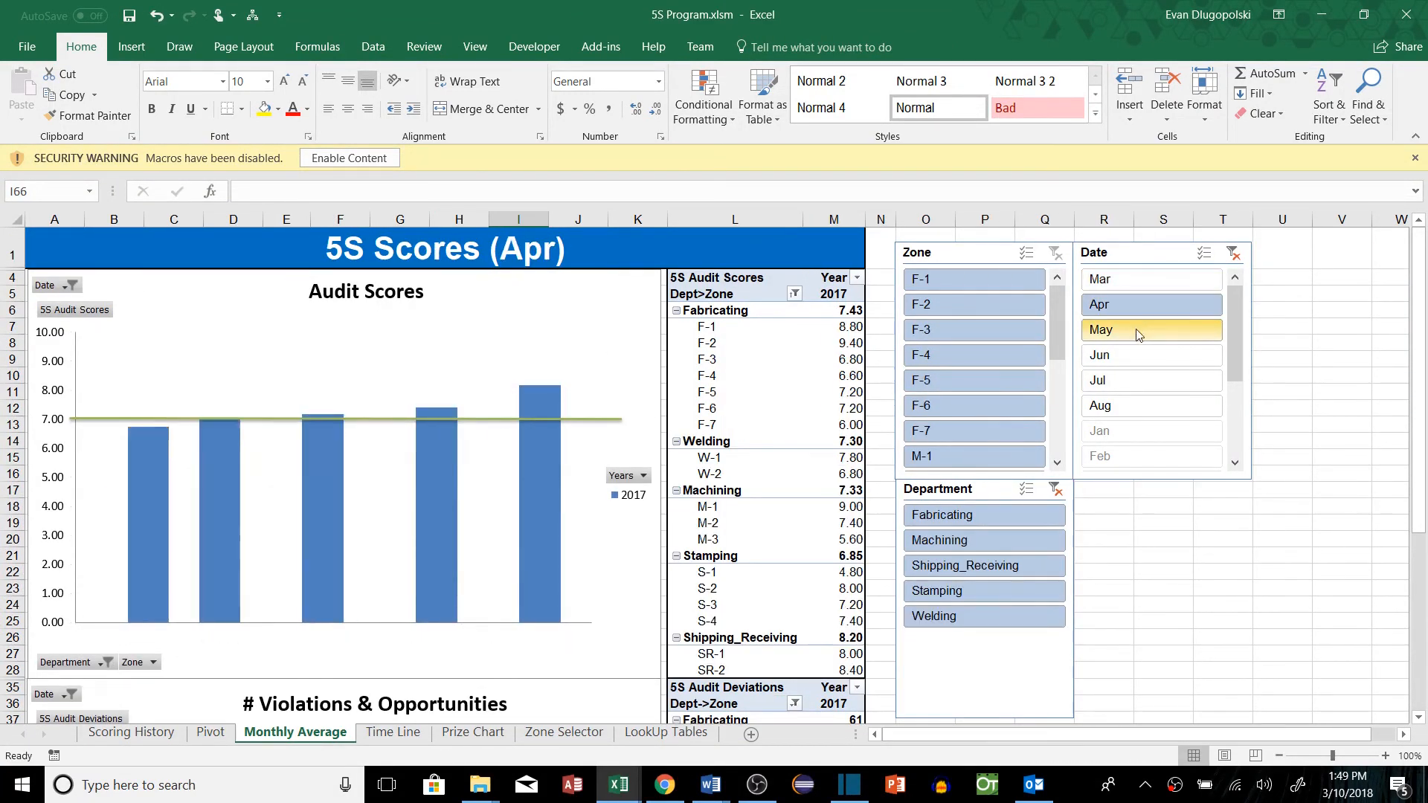
pyautogui.click(393, 732)
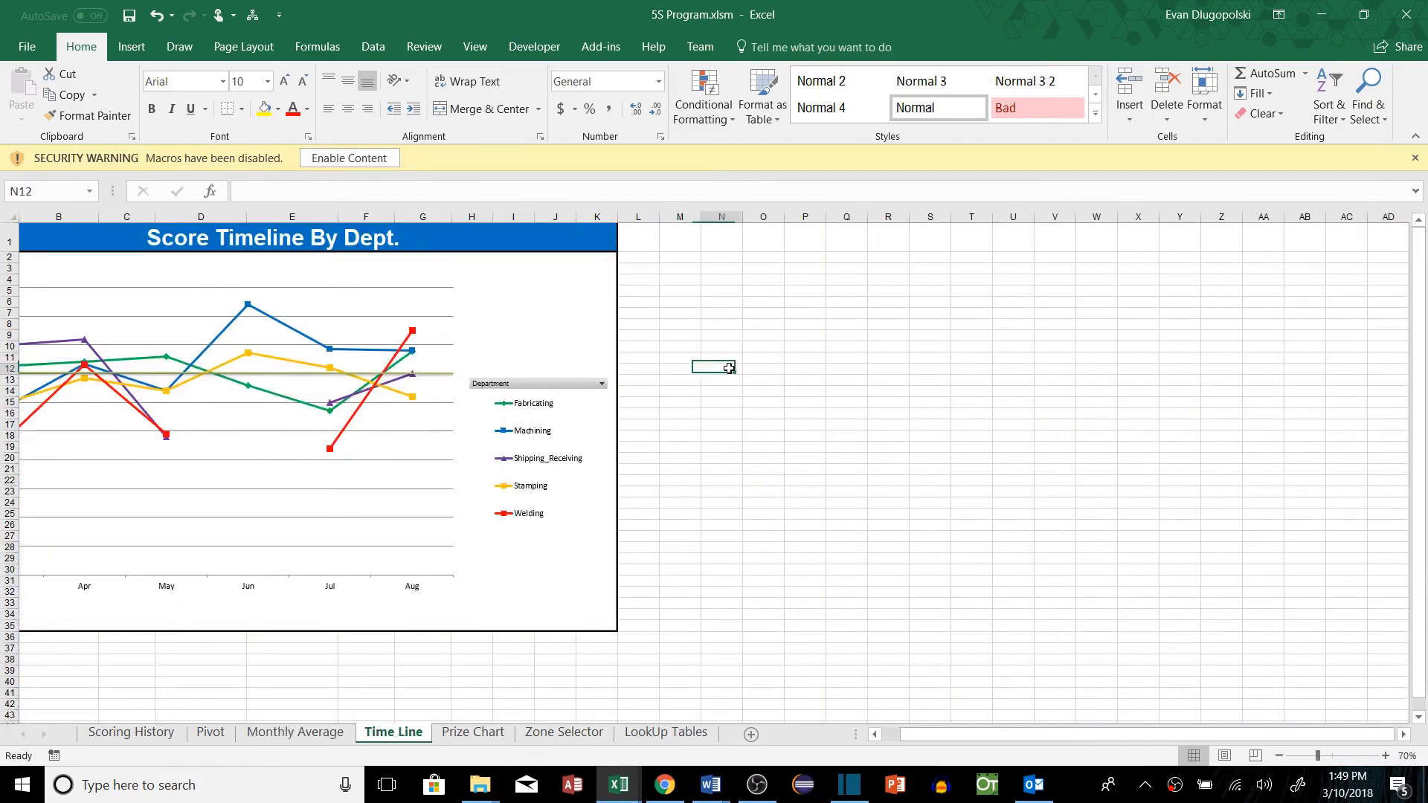